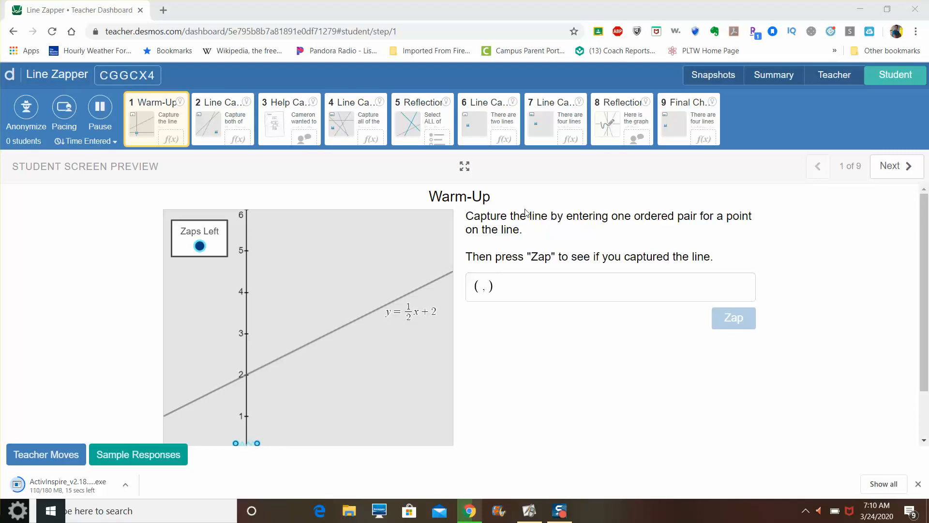
mouse_move(457, 102)
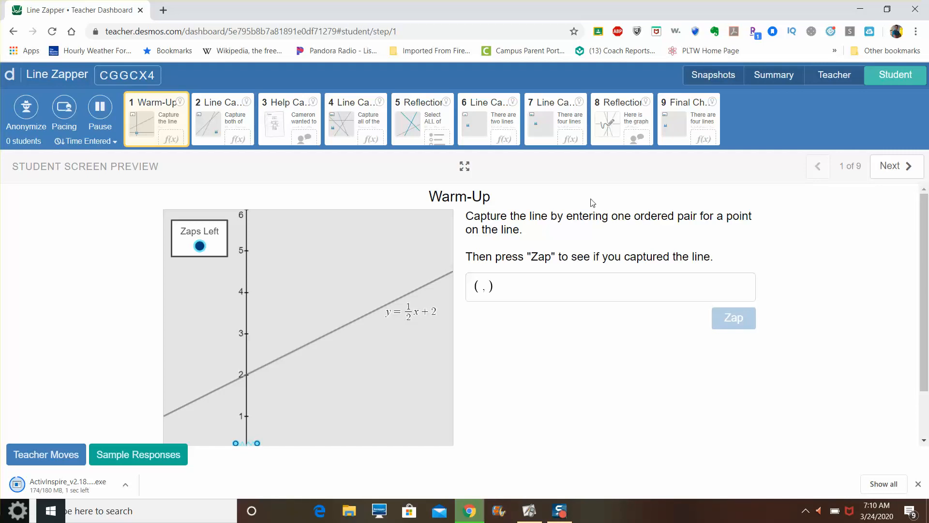
mouse_move(560, 233)
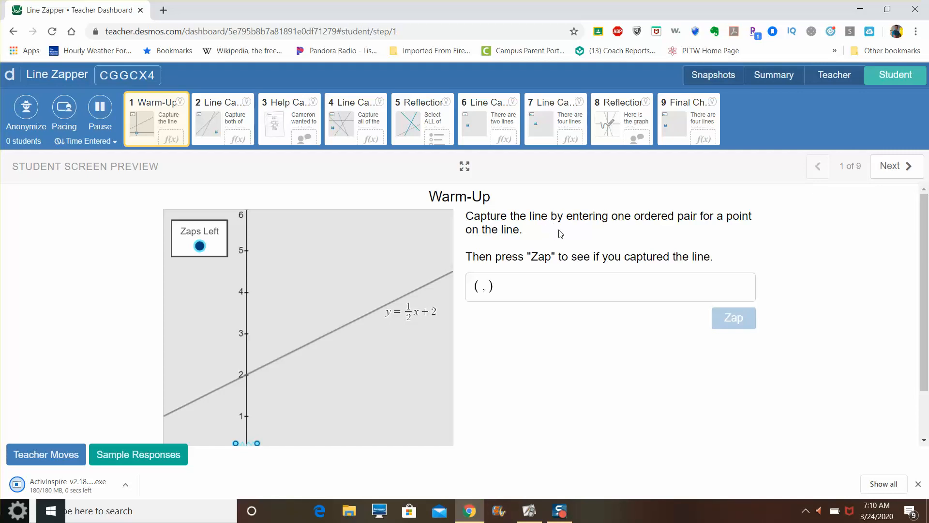
mouse_move(571, 238)
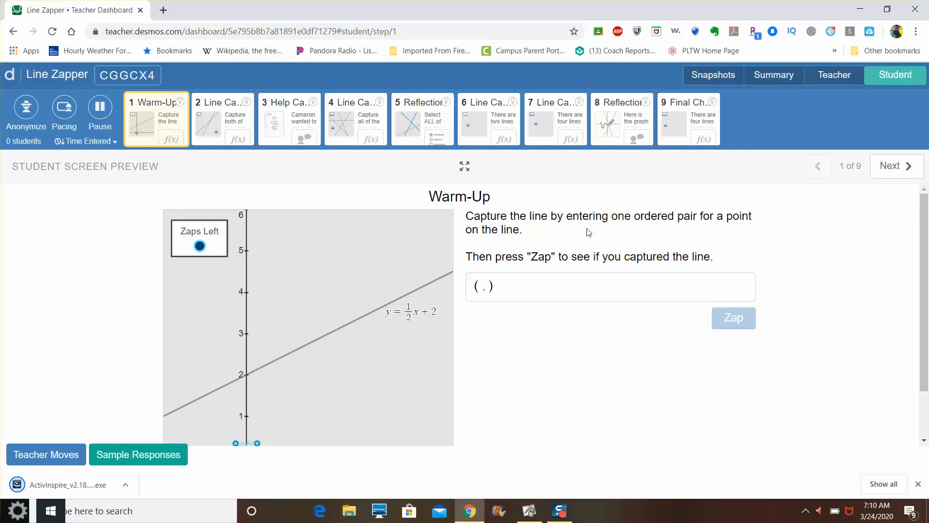
mouse_move(523, 380)
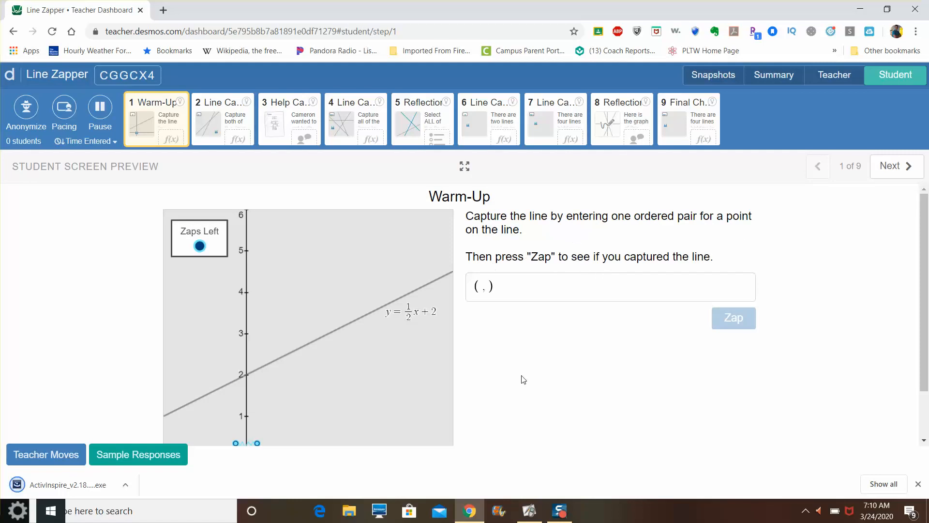
mouse_move(324, 432)
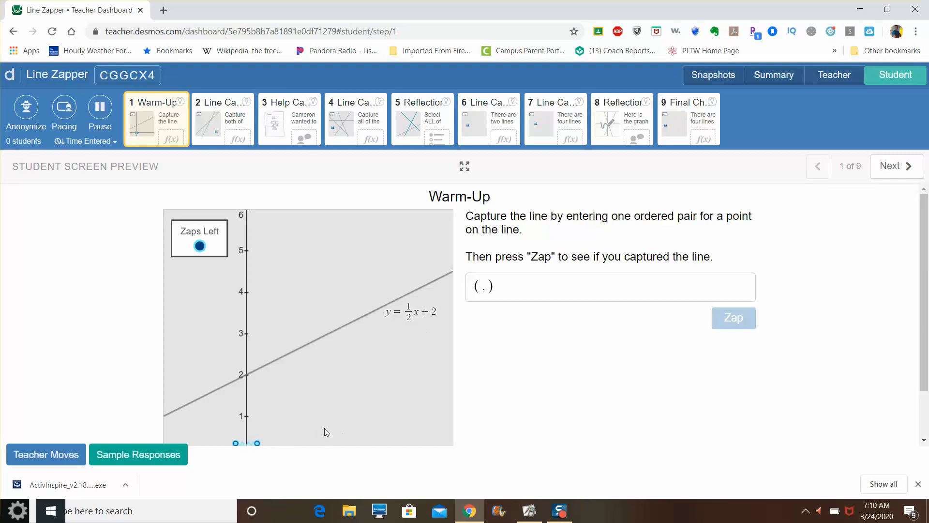
Step: Zap the point (0, 2) onto the Warm-Up line, then revise the answer to (0, 4)
scroll(down, 3)
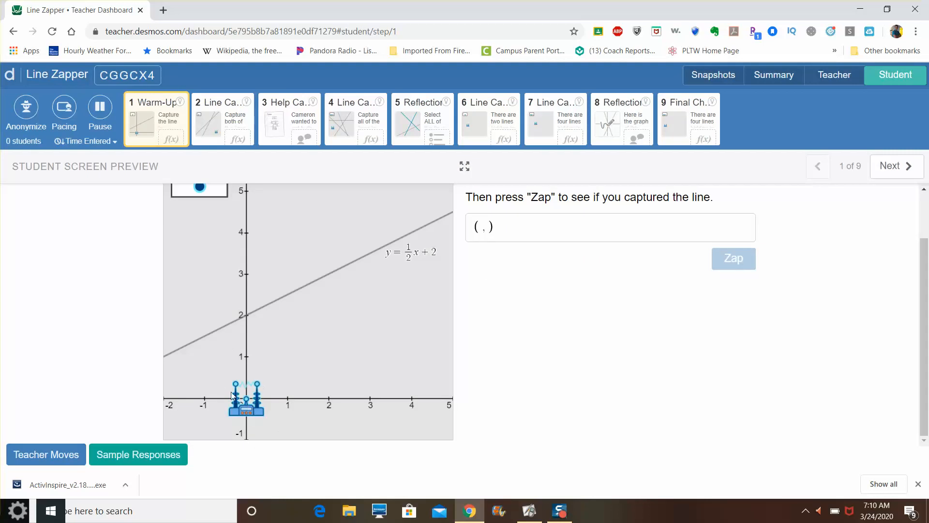
mouse_move(393, 269)
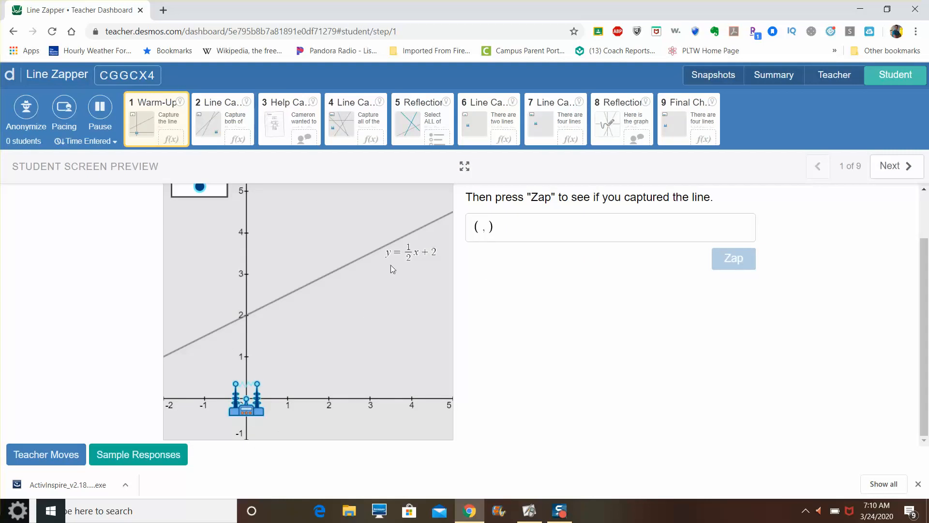
mouse_move(401, 254)
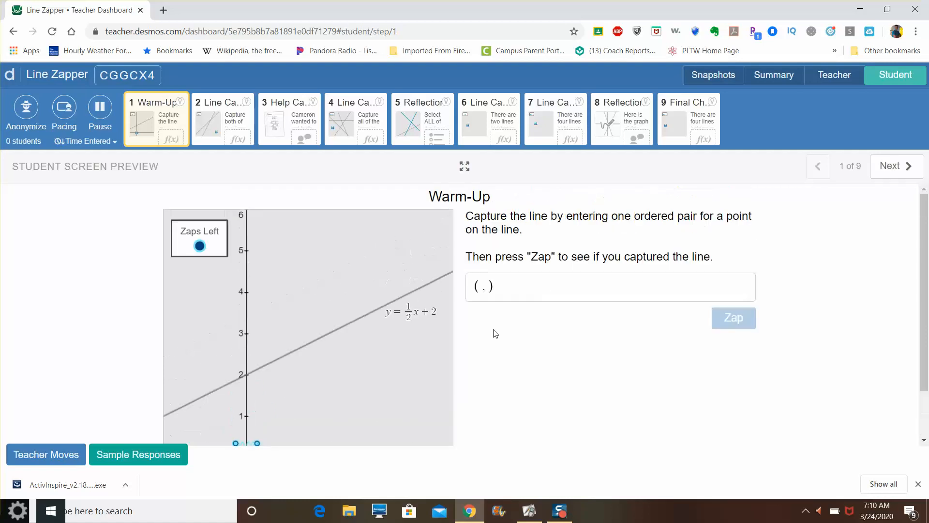
scroll(down, 3)
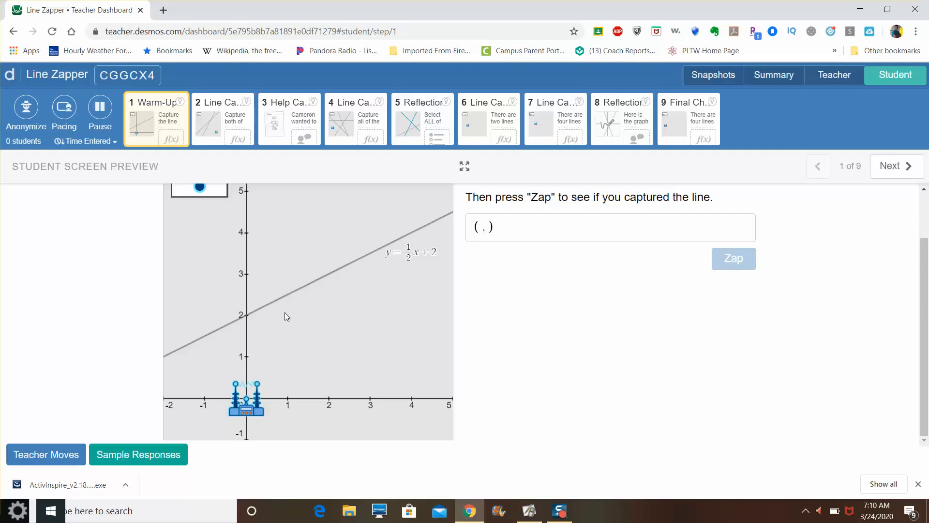
mouse_move(248, 319)
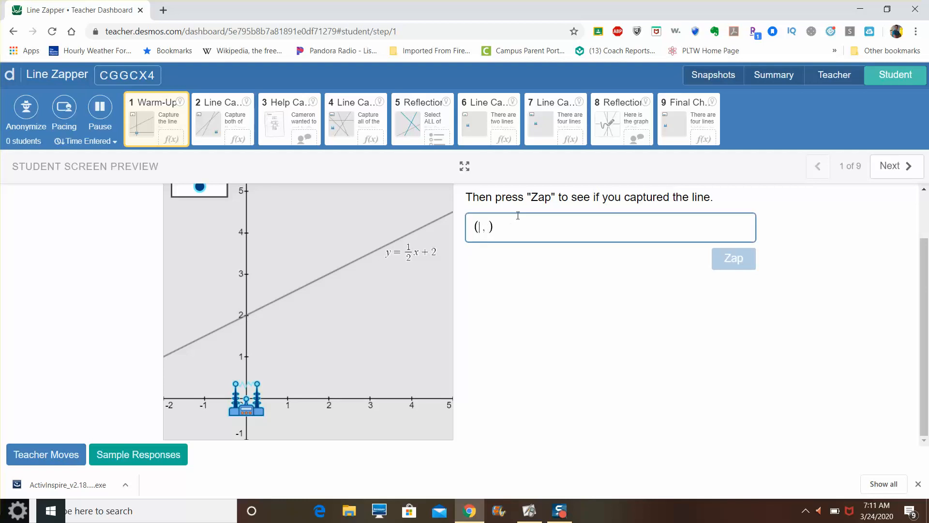
text(0 2)
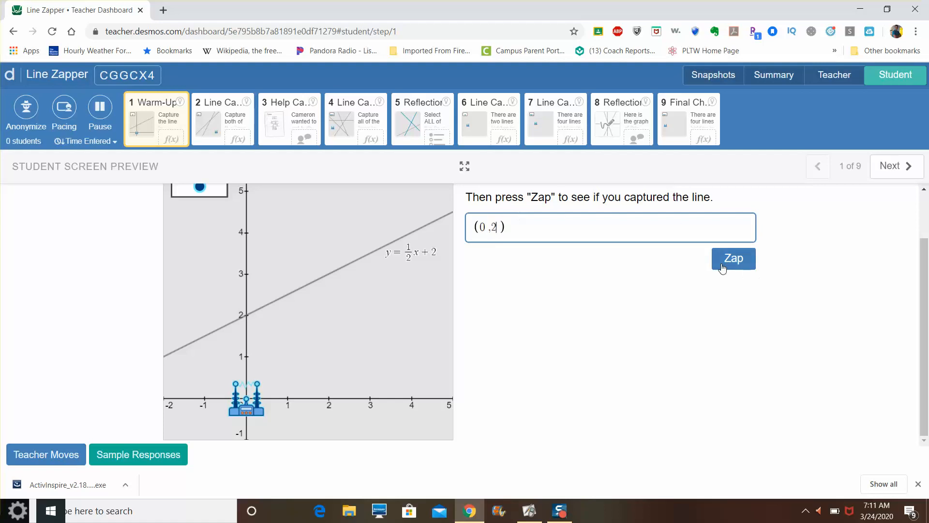
click(733, 258)
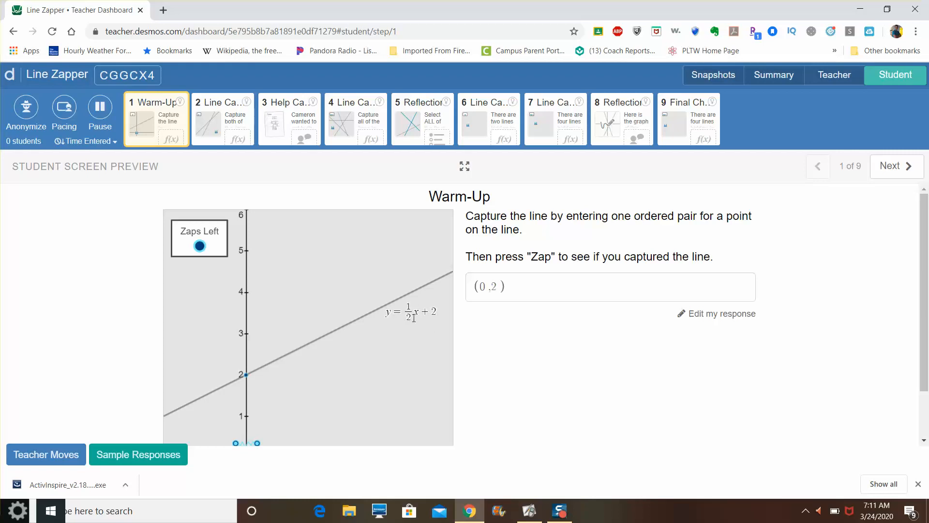
mouse_move(410, 330)
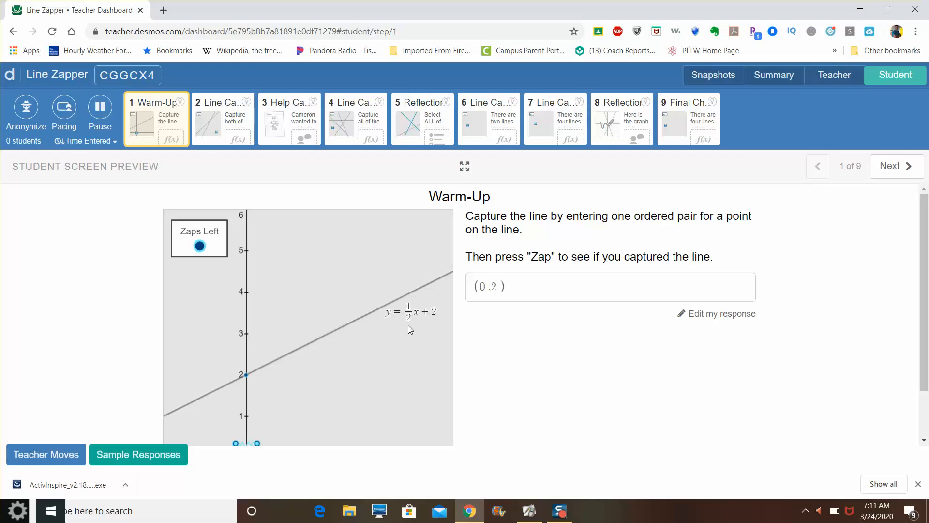
mouse_move(414, 317)
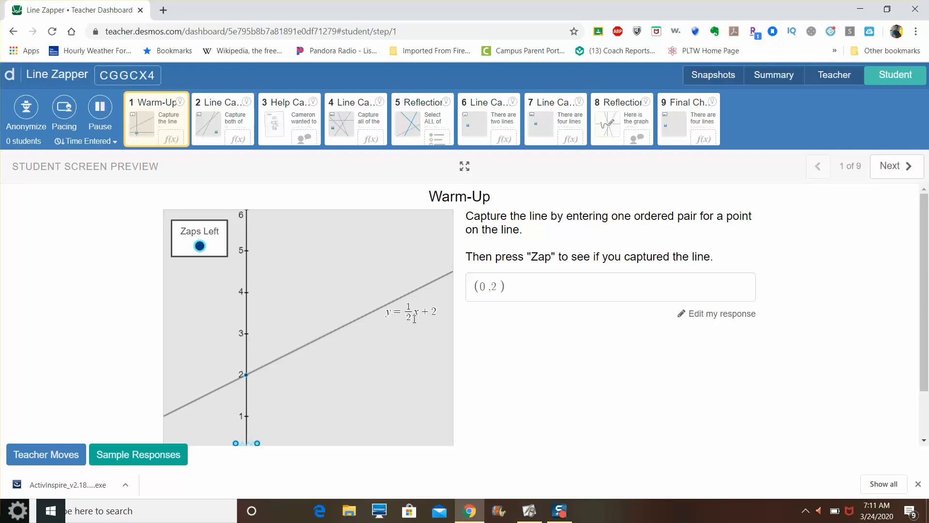
scroll(down, 3)
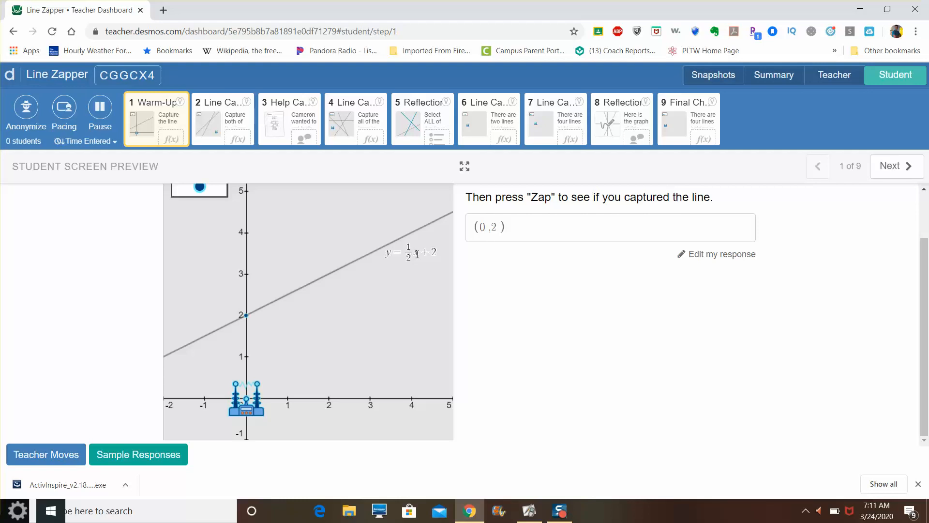
mouse_move(511, 236)
text(4)
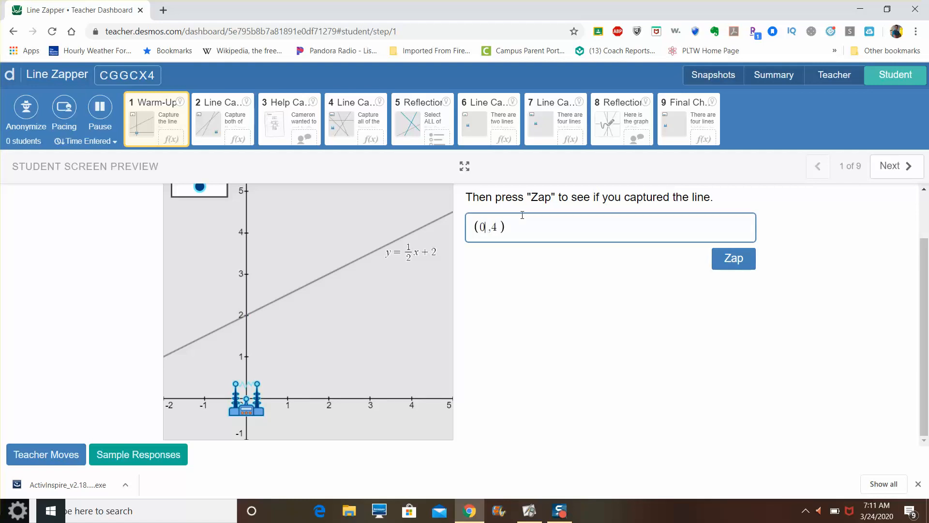
Step: Submit the revised point to capture the Warm-Up line and advance to slide 2
click(733, 259)
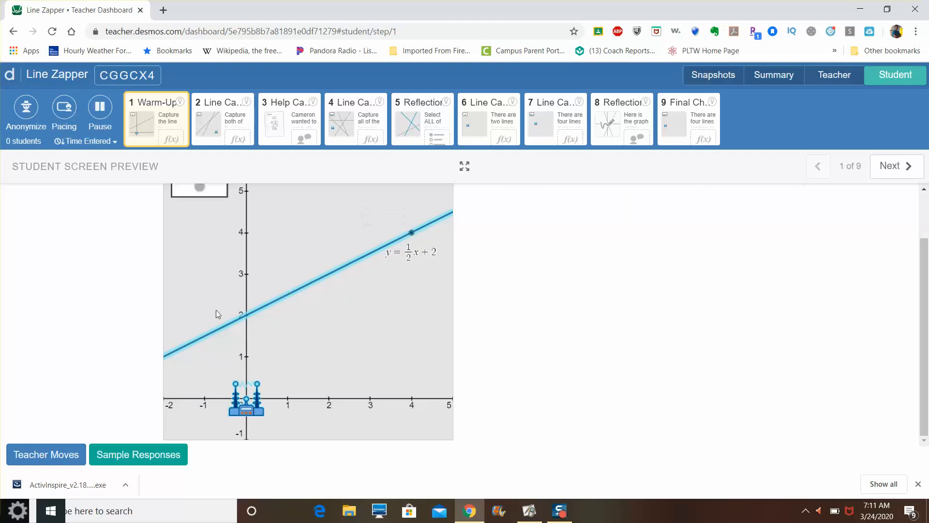
mouse_move(325, 298)
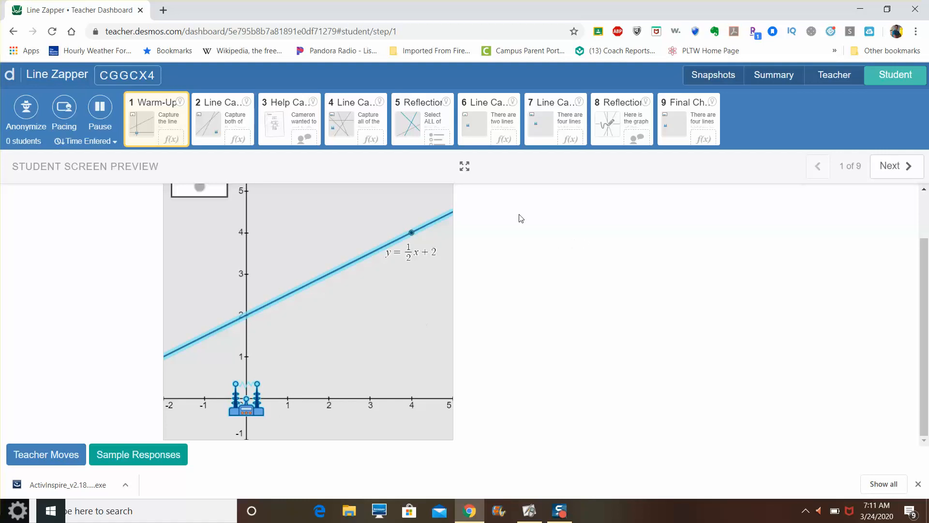
click(223, 119)
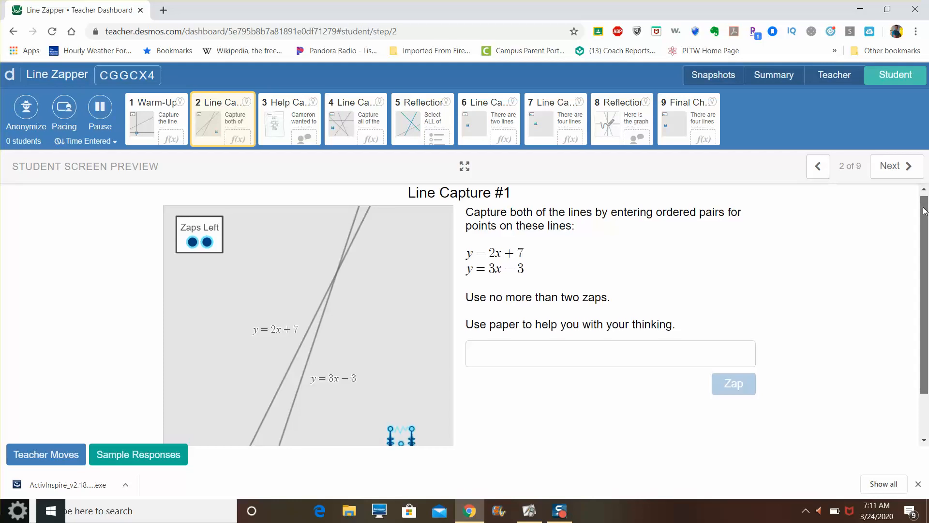
scroll(down, 3)
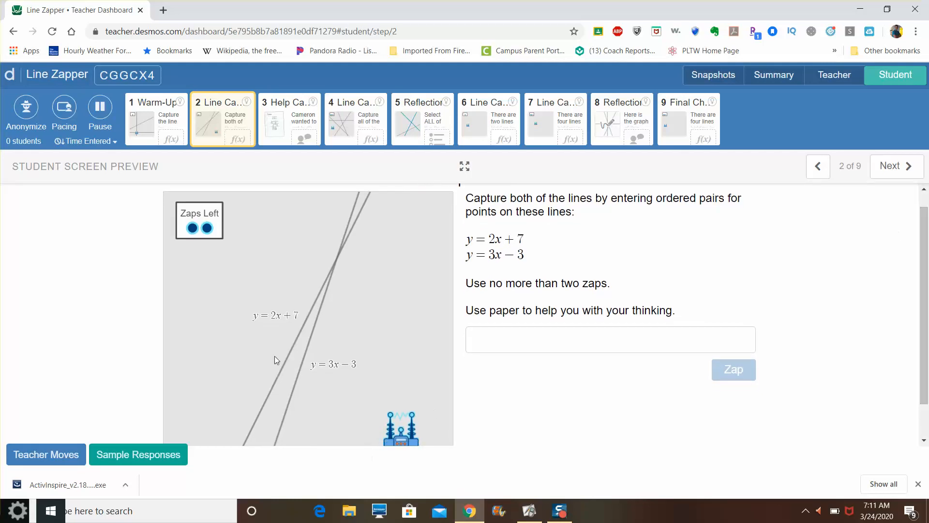
mouse_move(281, 330)
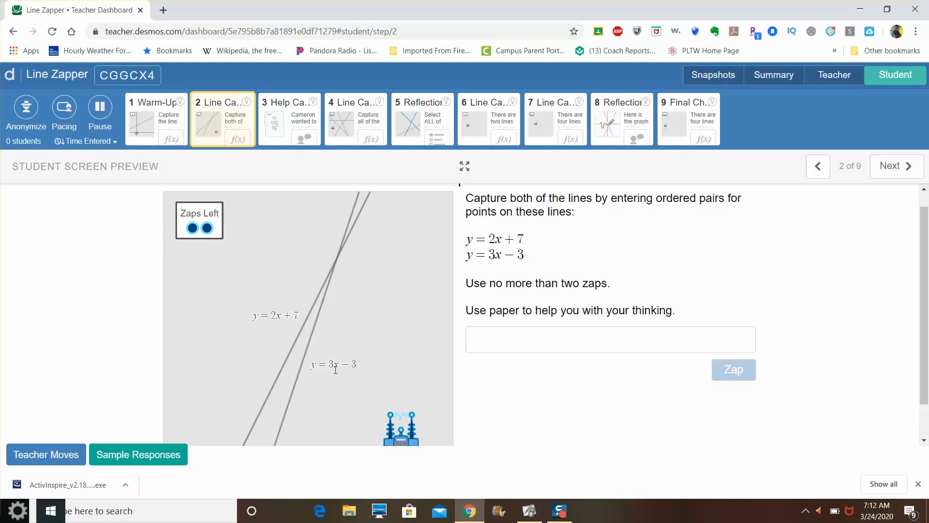
mouse_move(330, 305)
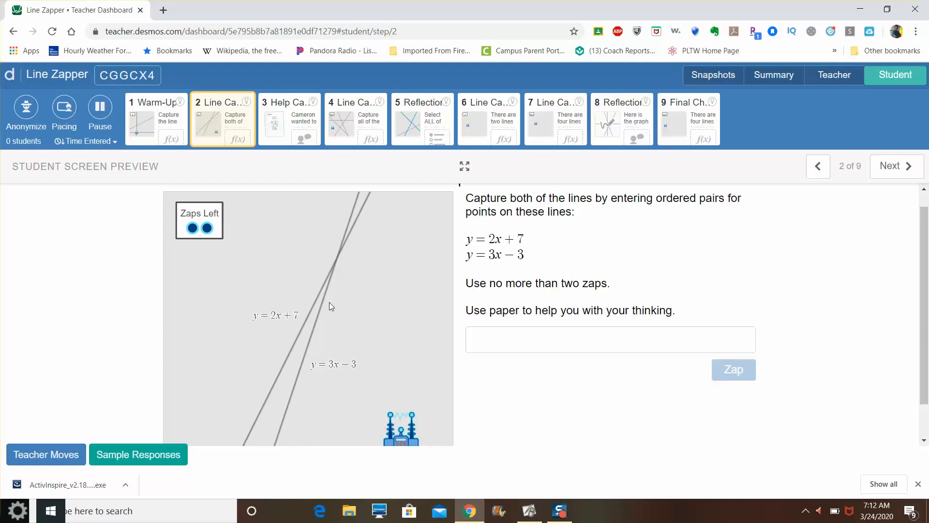
mouse_move(481, 272)
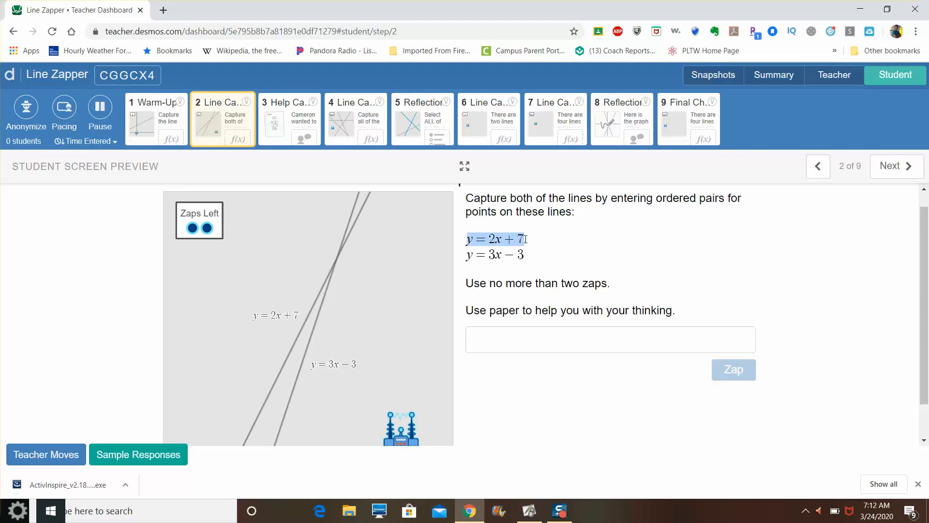
right_click(497, 239)
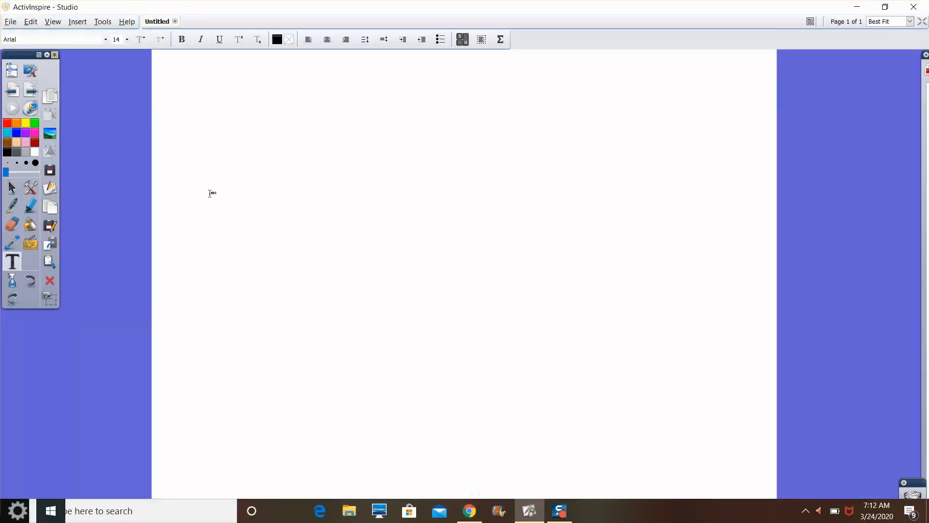
Step: Write the lines y = 2x + 7, Let x = 1, y = 2(1) + 7, y = 9
text(y = 2x)
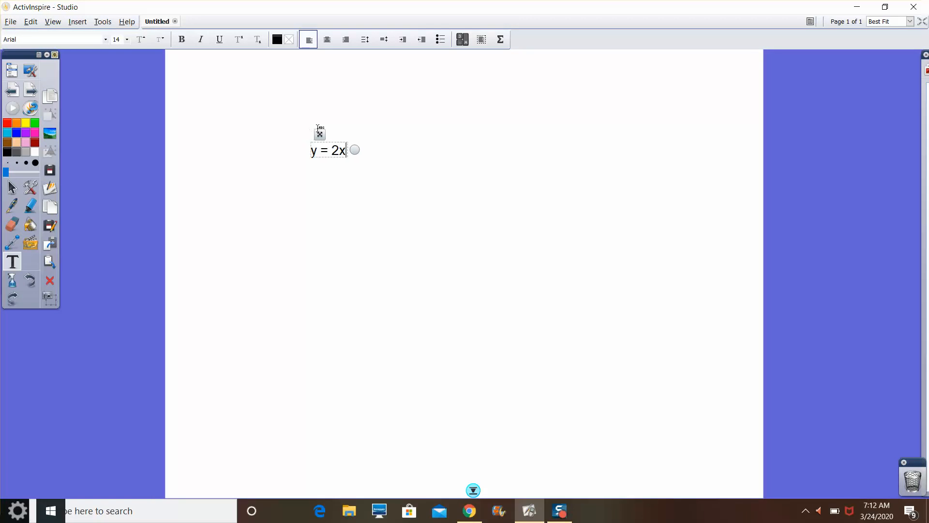
text(+ 7)
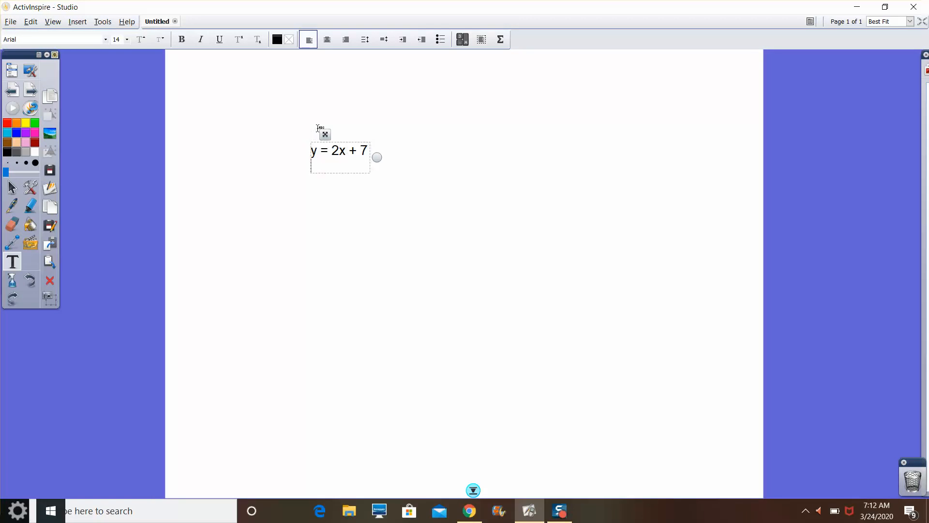
text(Let x = 1)
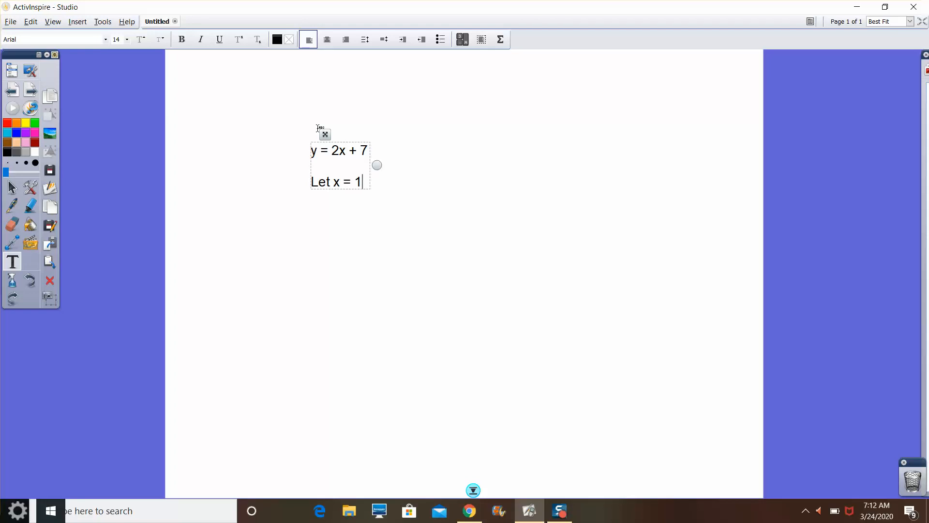
text(y = 2)
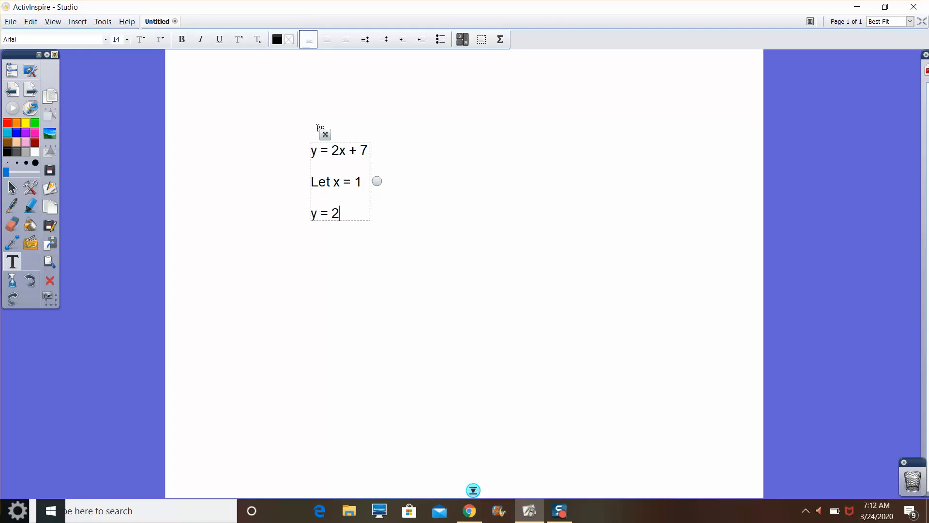
text((1) + 7)
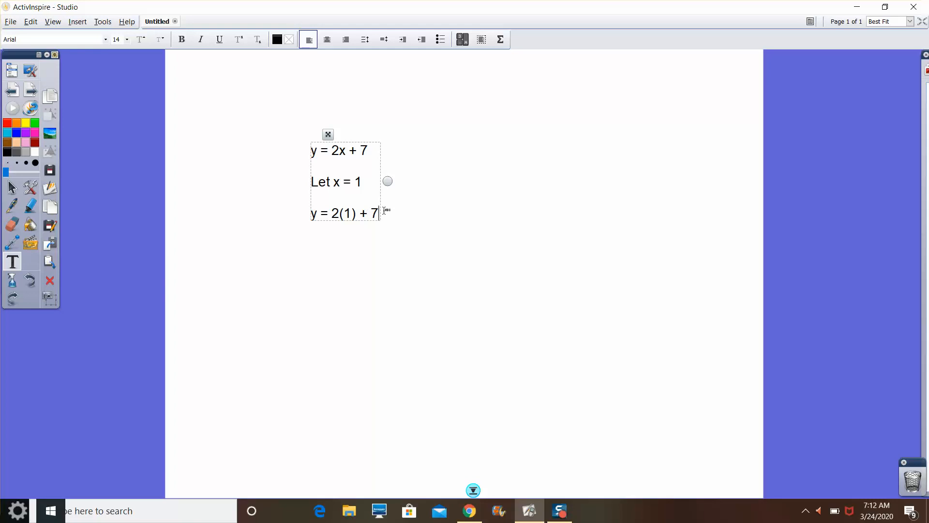
text(y = 9)
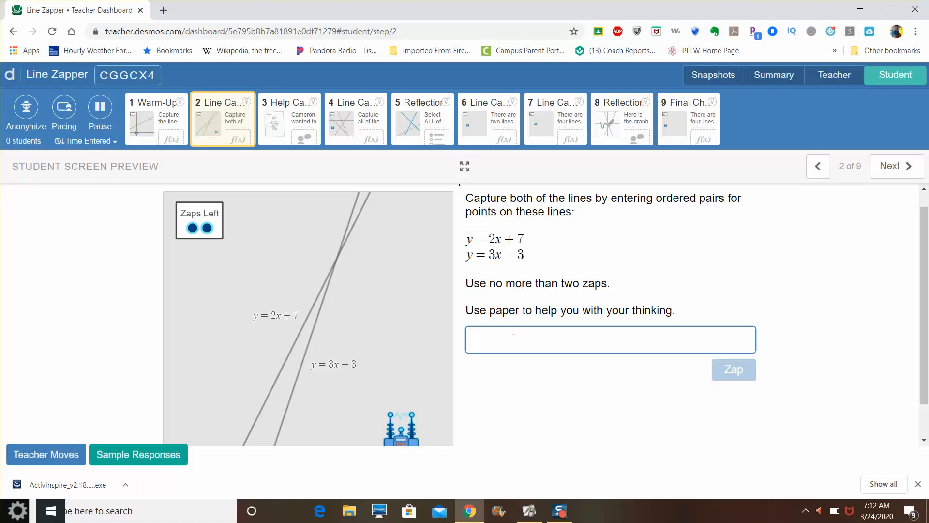
Step: Zap the points (1,9) and (0,-3) to capture each line on Line Capture #1
text((1,9))
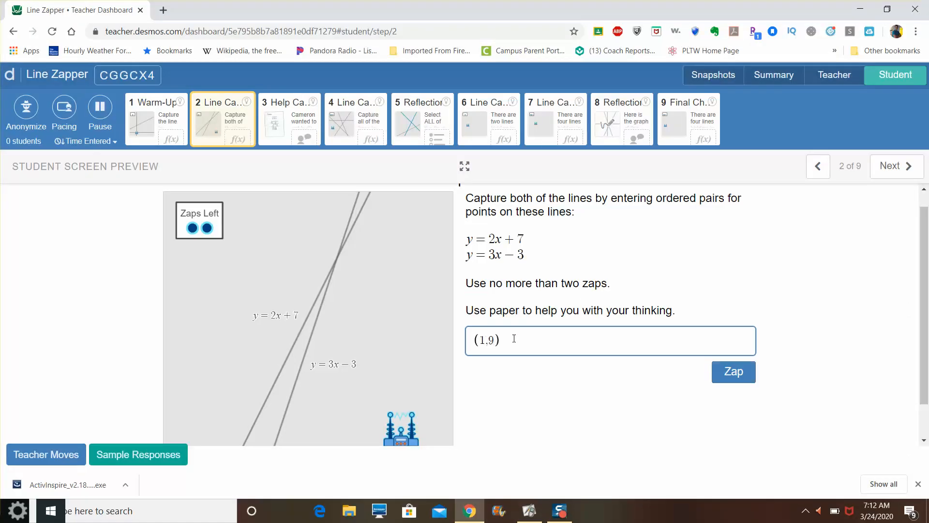
click(733, 372)
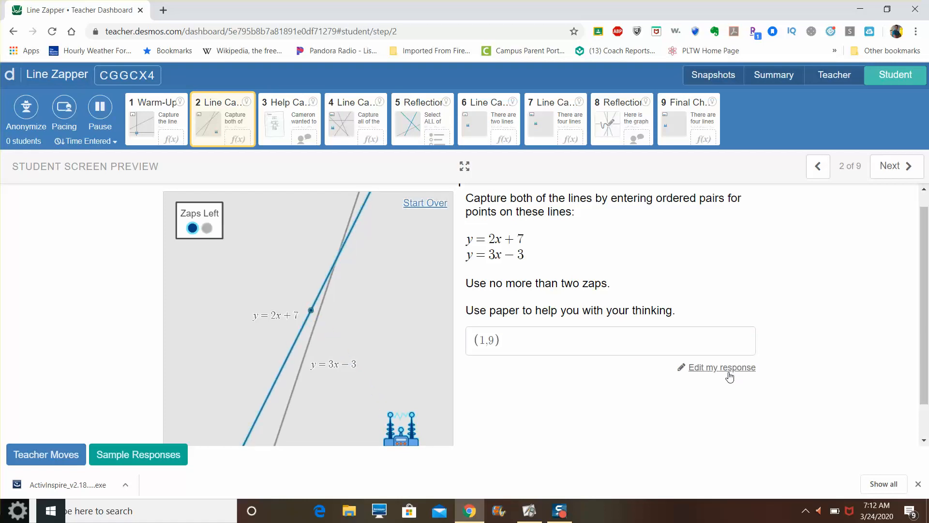
mouse_move(396, 399)
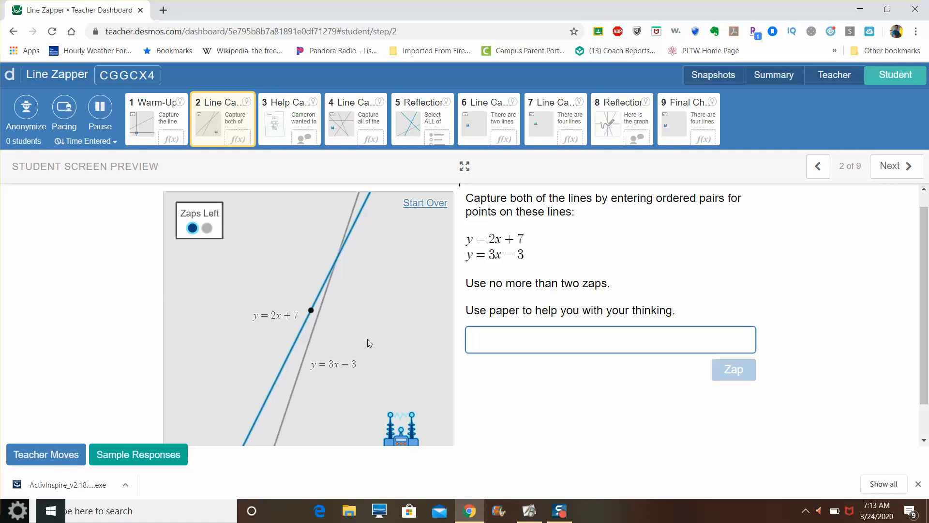
text((0,-3))
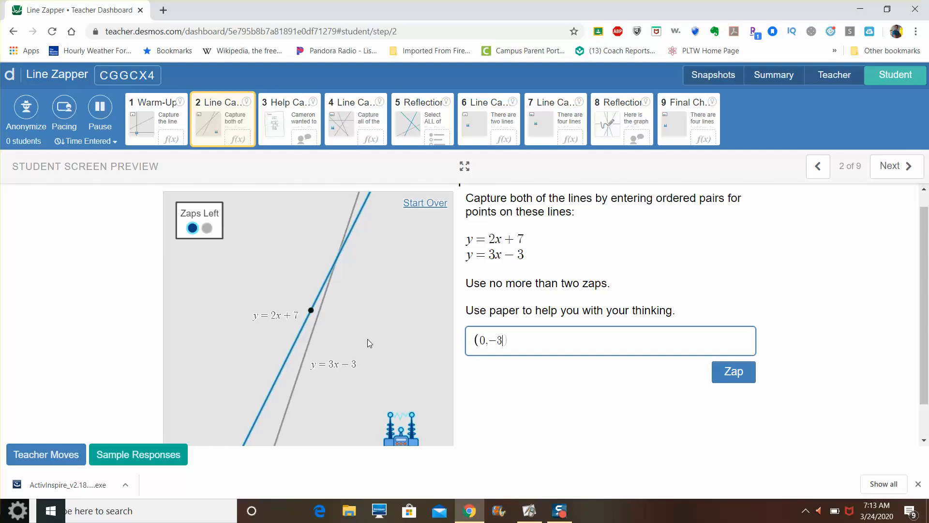
click(733, 372)
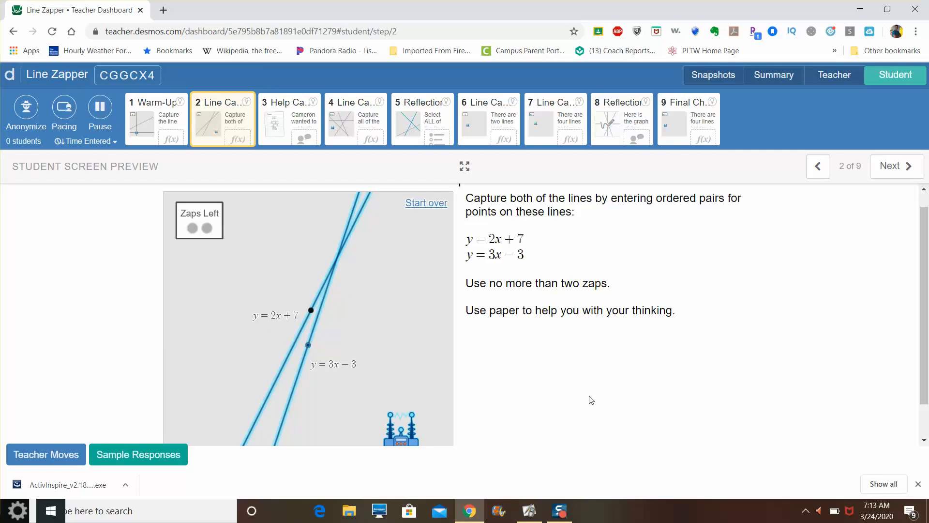
mouse_move(343, 219)
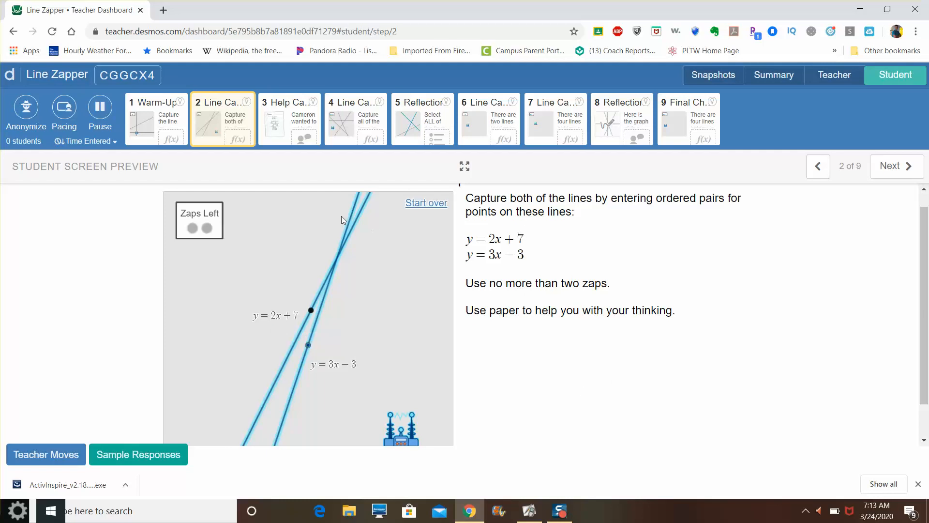
mouse_move(426, 203)
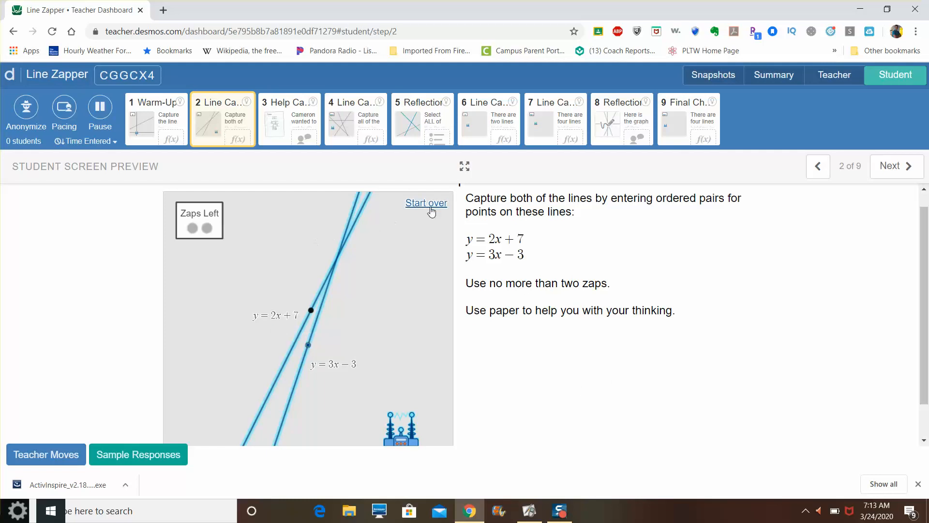
mouse_move(290, 119)
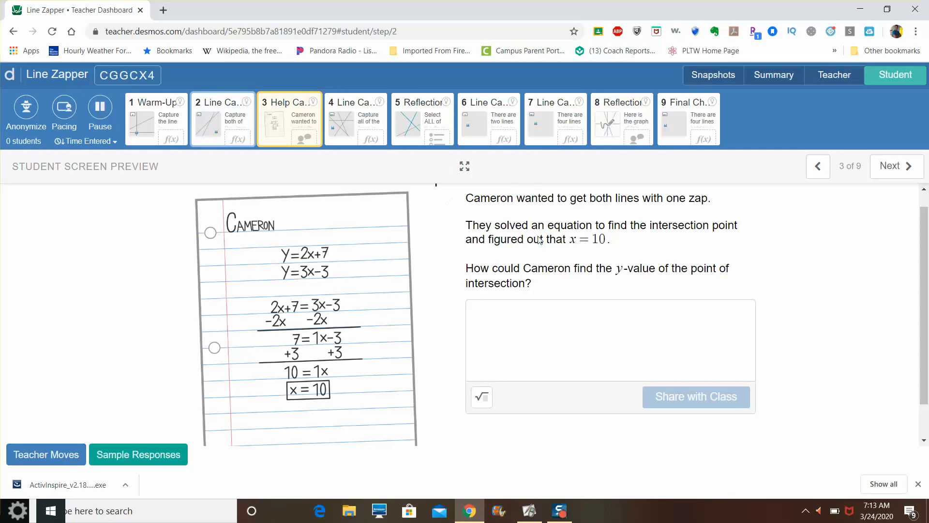
Step: Select the Help Cameron slide in the student preview's slide strip
click(223, 118)
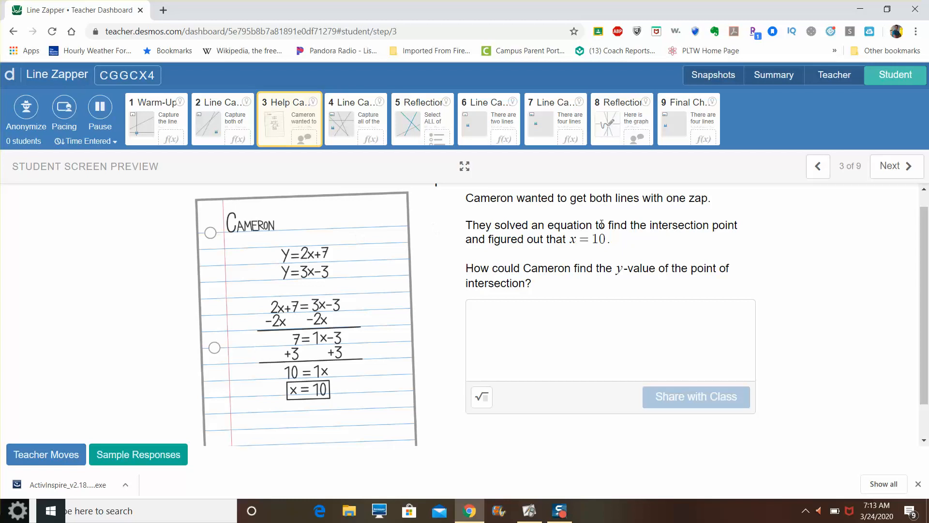
mouse_move(593, 225)
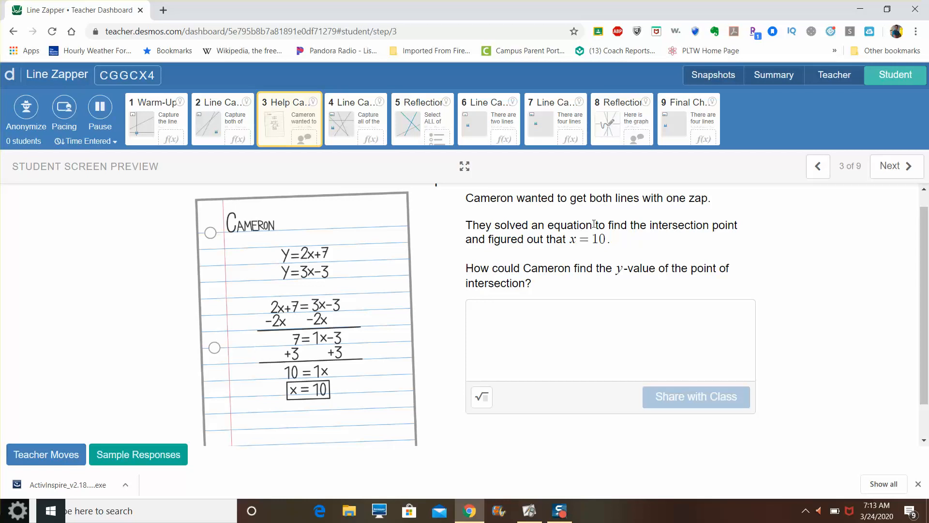
mouse_move(293, 271)
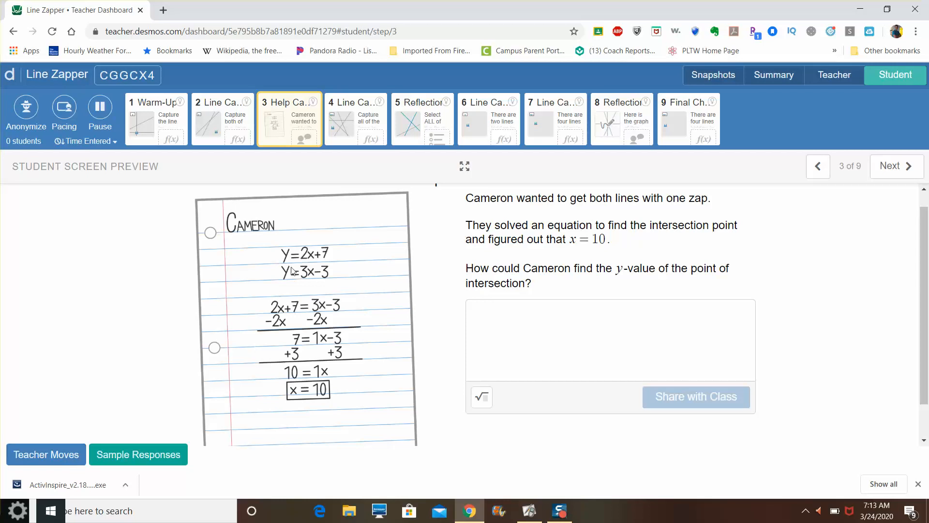
mouse_move(317, 270)
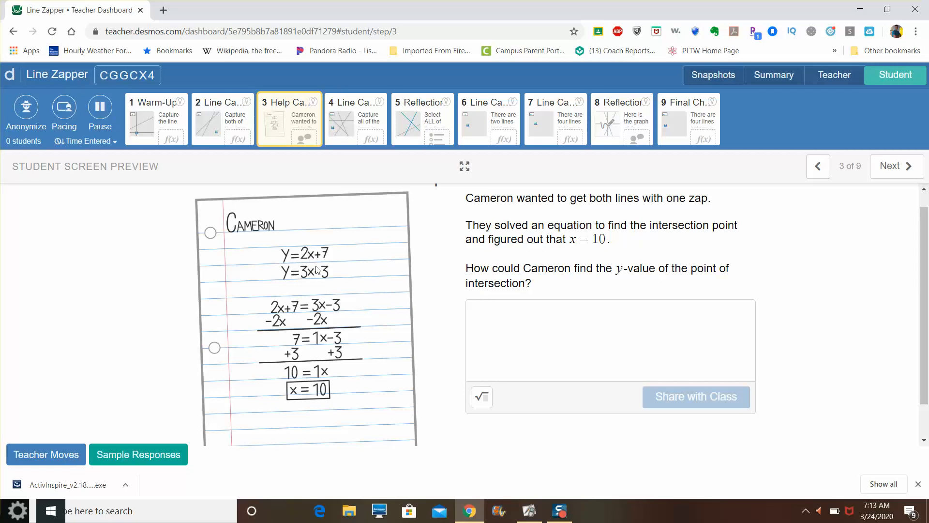
mouse_move(304, 279)
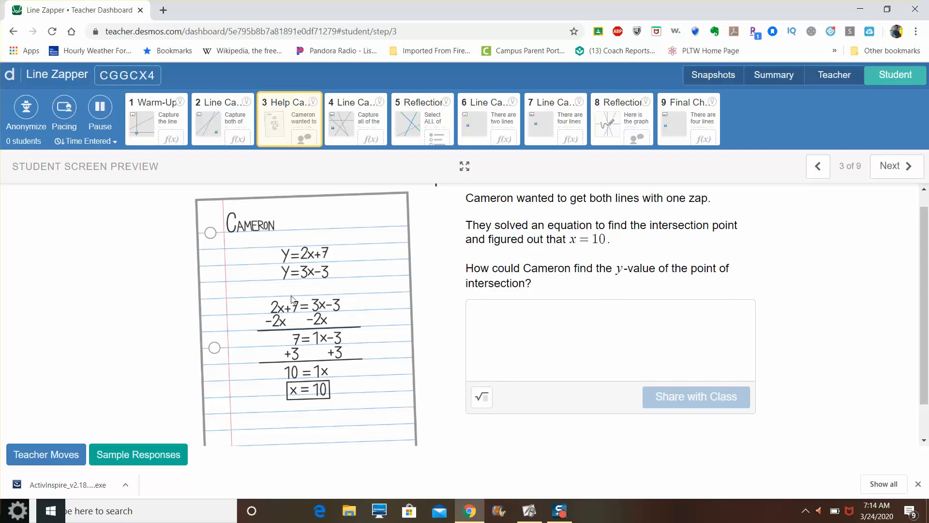
mouse_move(300, 230)
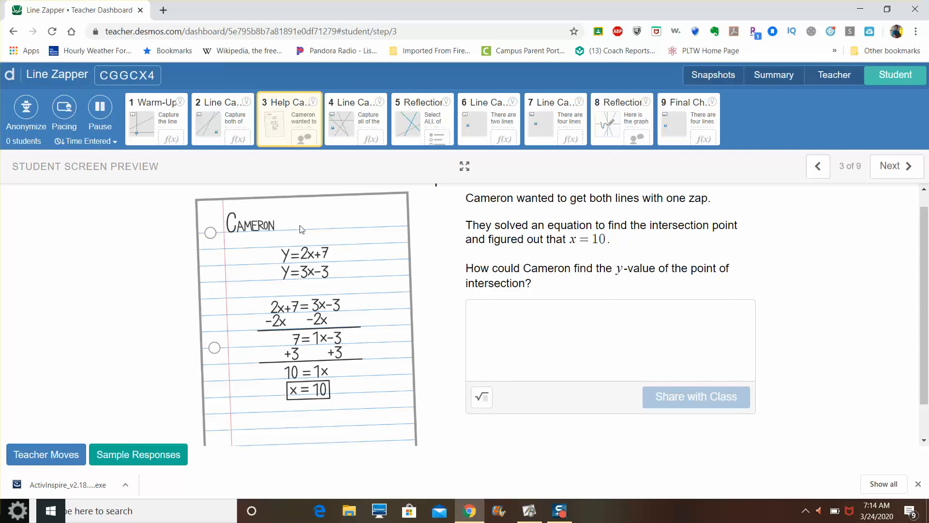
mouse_move(296, 295)
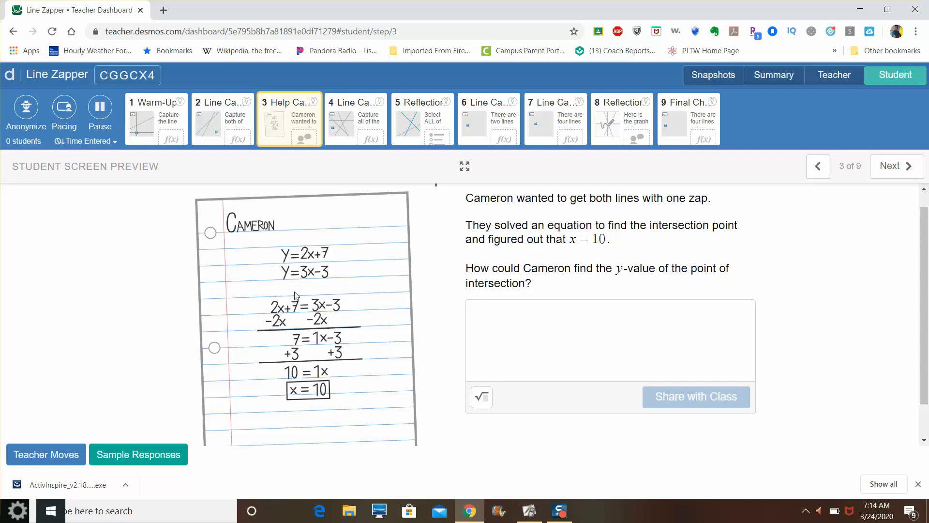
mouse_move(323, 328)
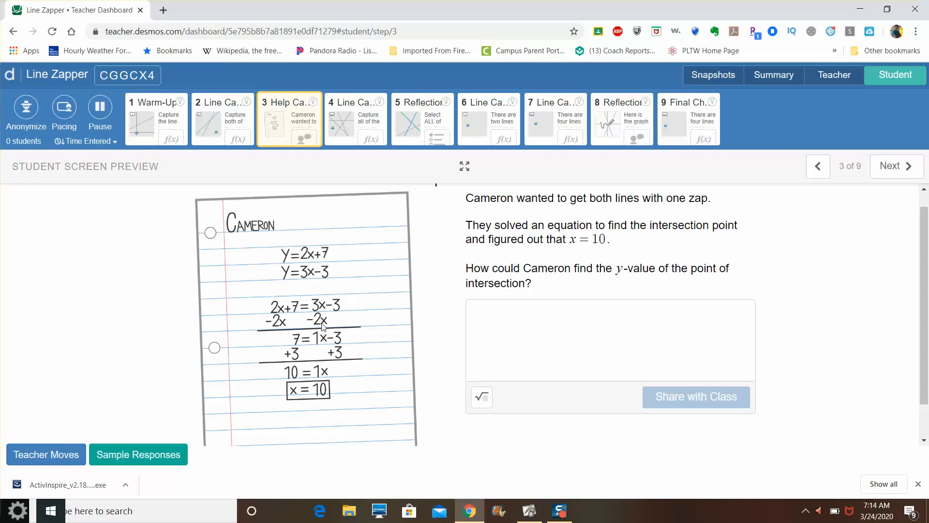
mouse_move(325, 326)
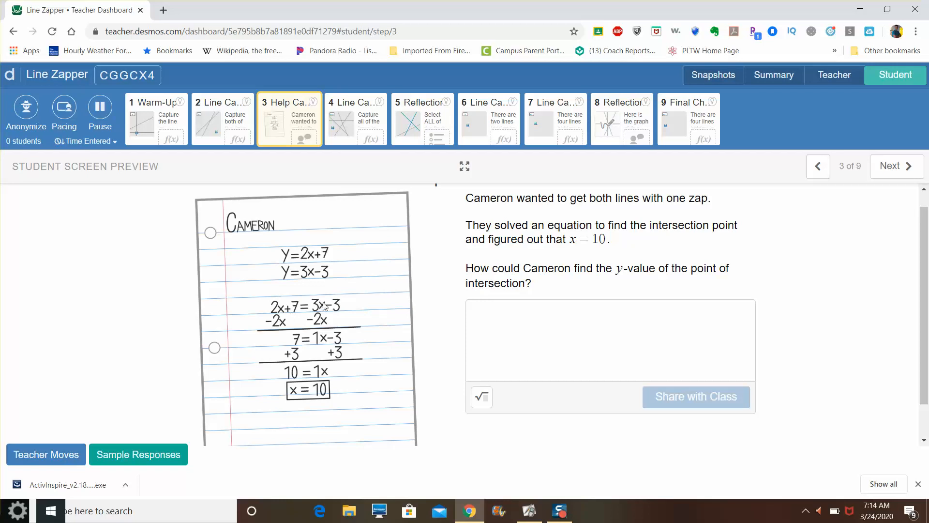
mouse_move(324, 307)
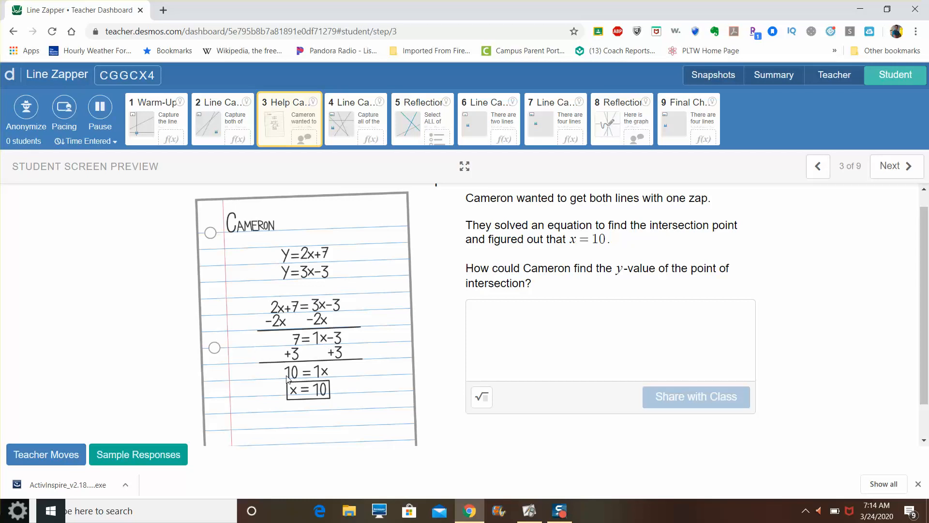
mouse_move(594, 233)
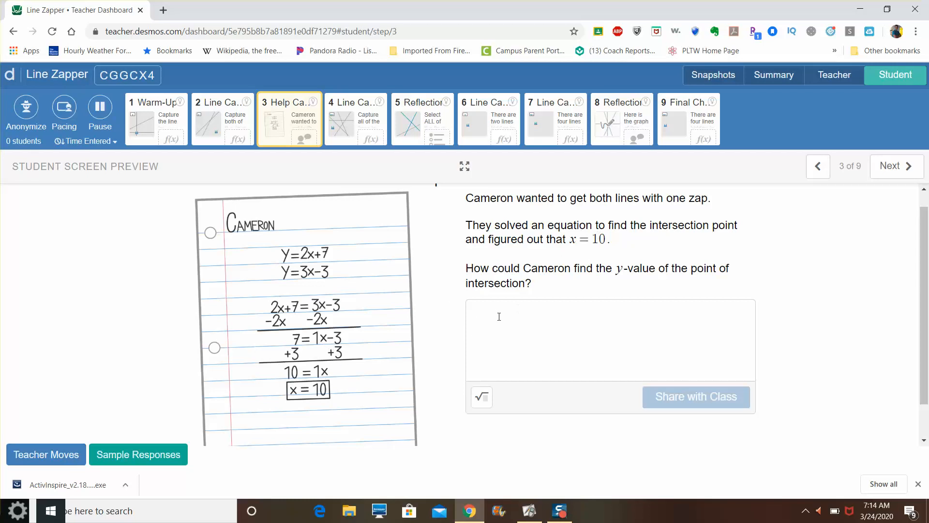
mouse_move(483, 319)
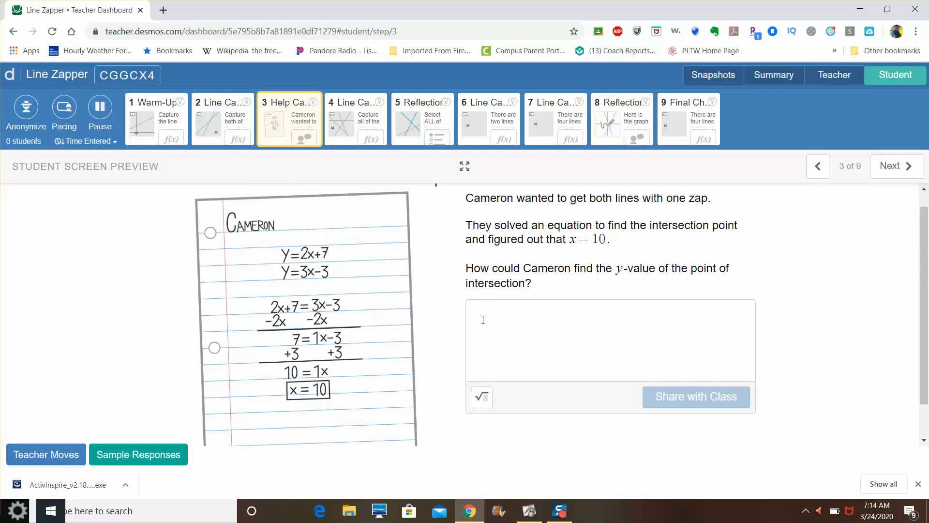
Step: Answer that you plug in the x value found by solving the equation to find y
click(610, 340)
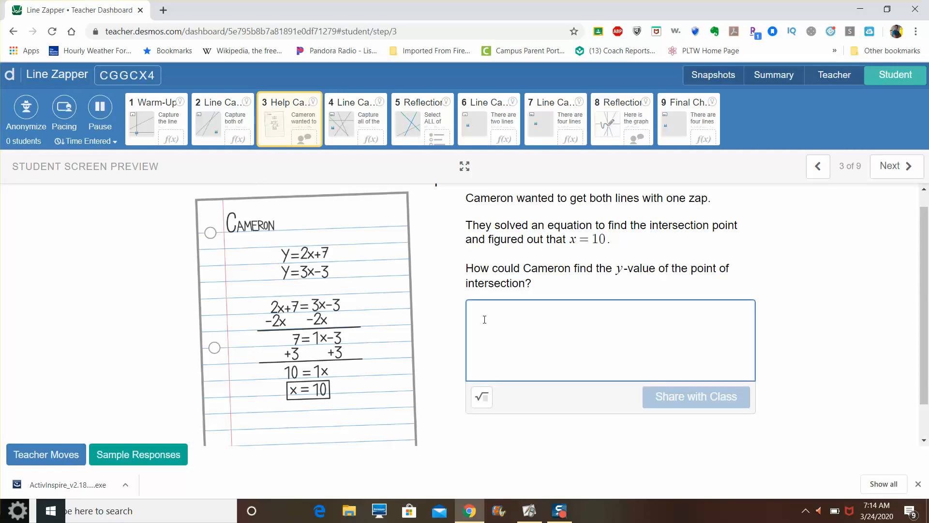
text(A)
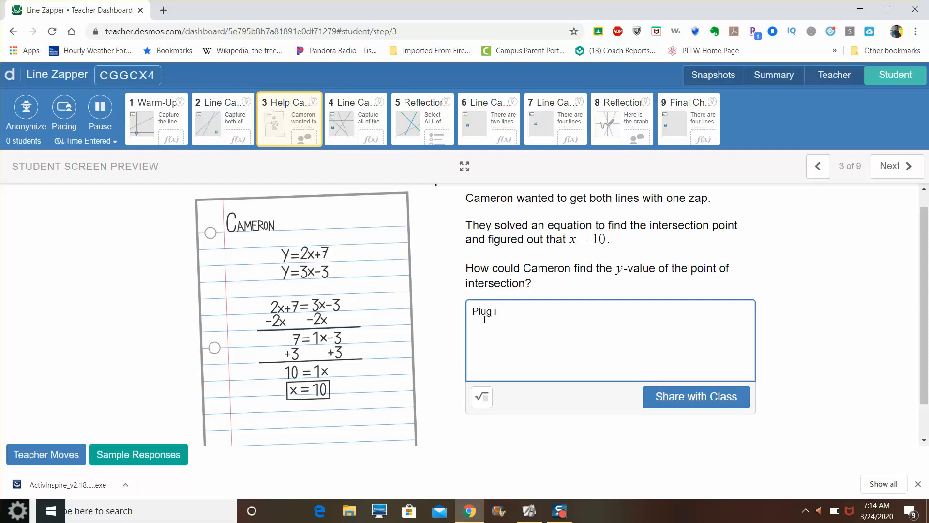
text(n the x value you find)
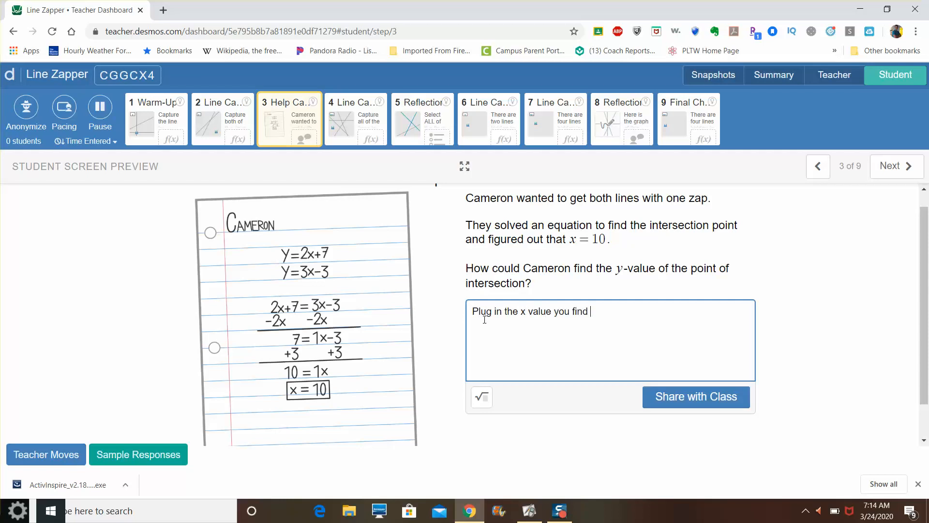
text(by solving the eq)
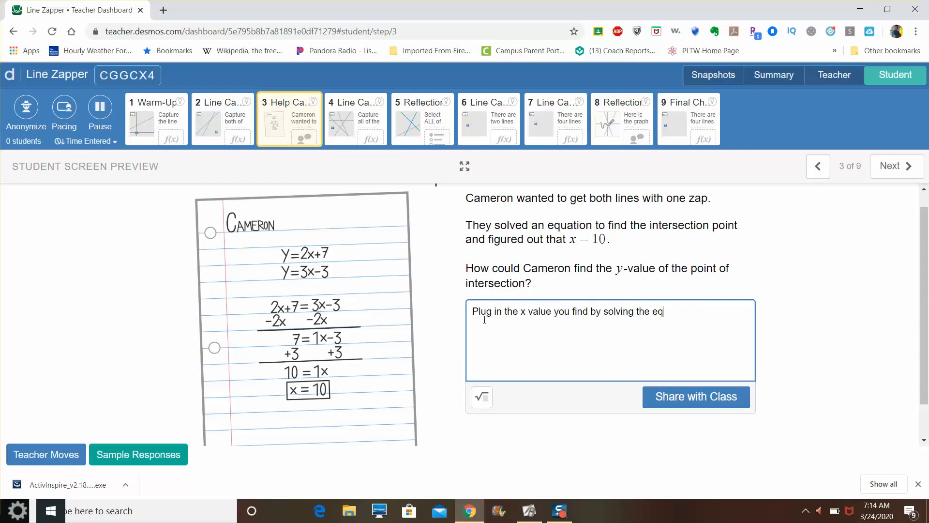
text(uation to f)
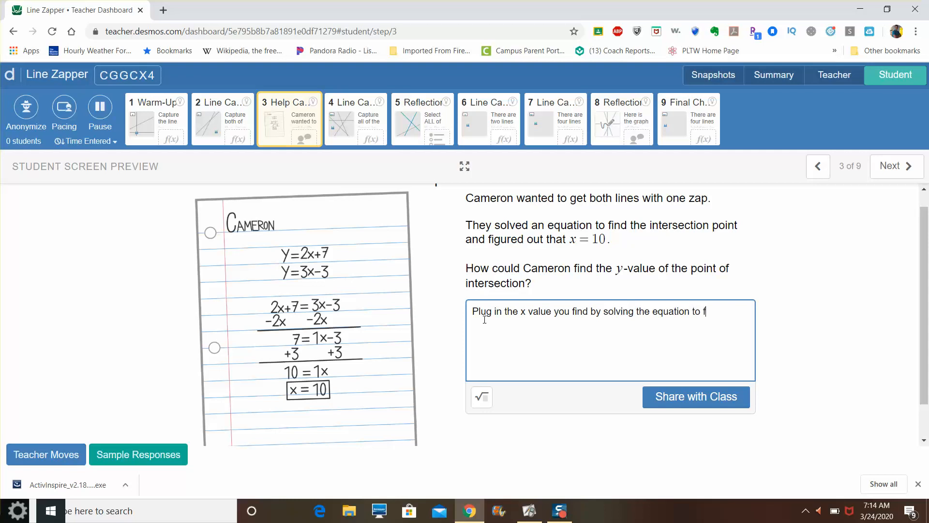
text(ind the y.)
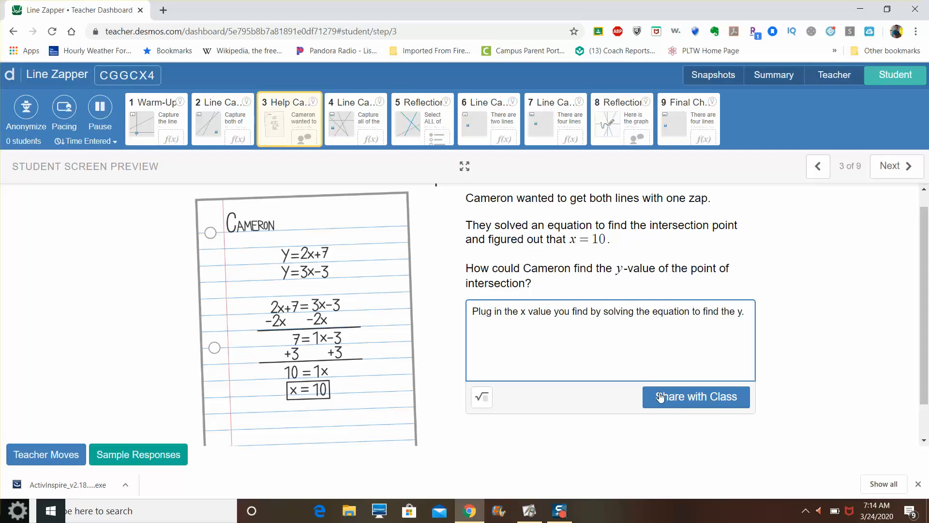
mouse_move(383, 243)
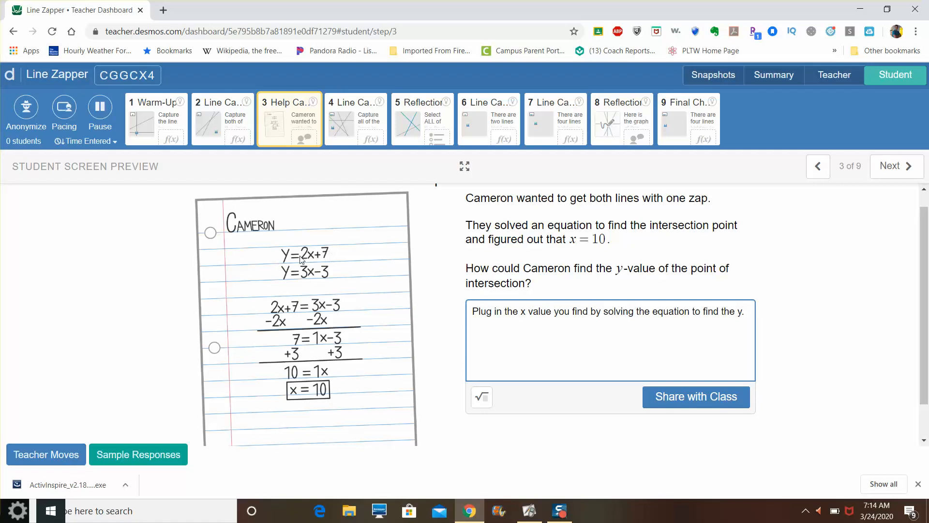
mouse_move(396, 291)
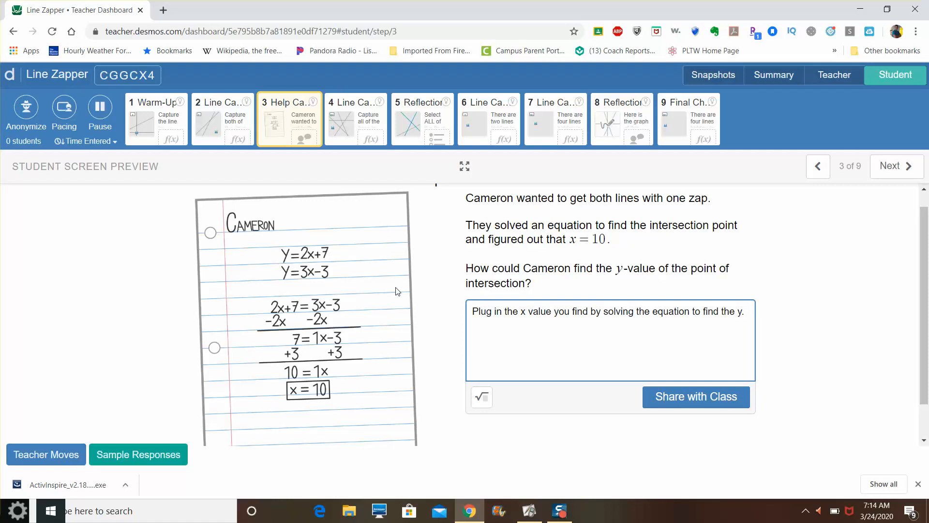
Step: Add the note to type this into the Desmos activity for 5 bonus points
text(Type)
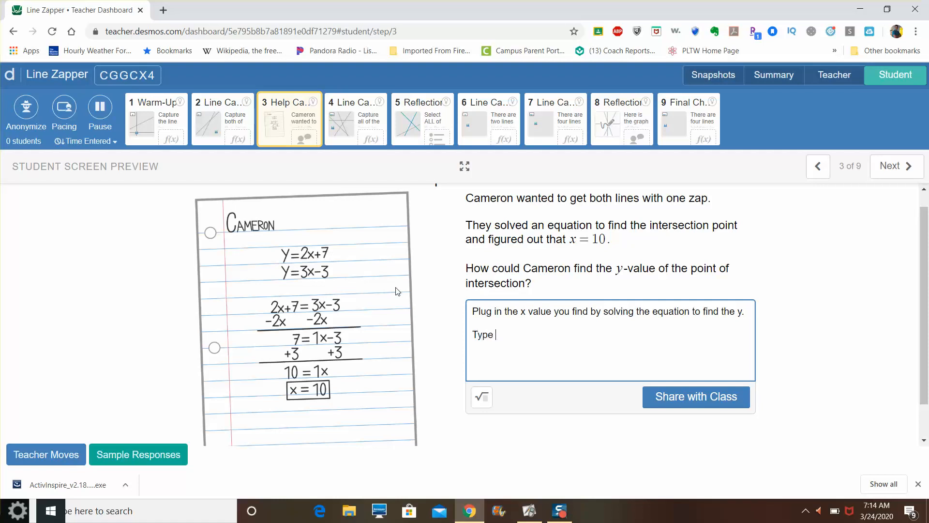
text(this in to your)
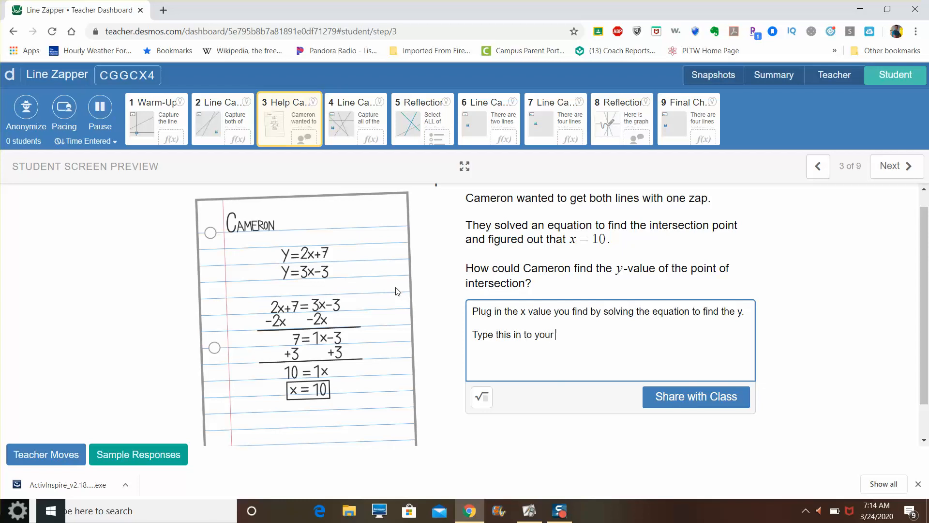
text(Desmos activity)
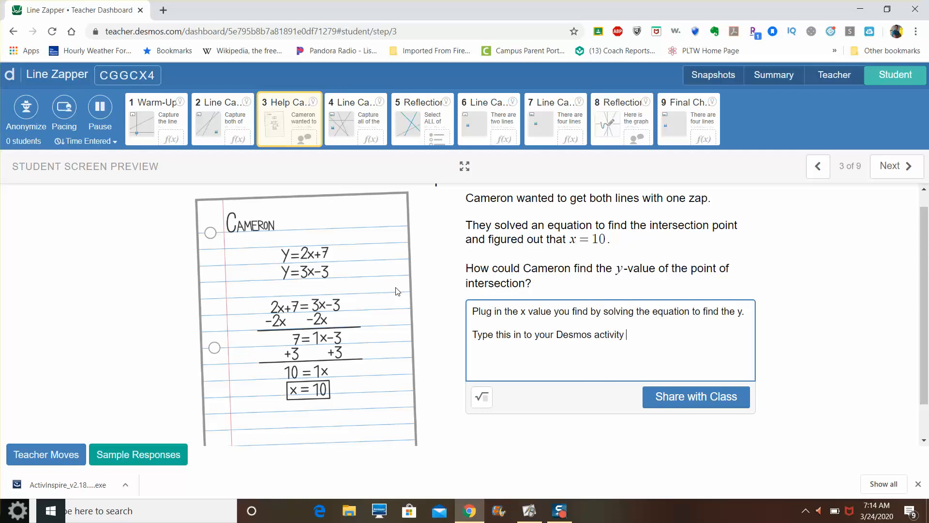
text(for 5 bonus points!)
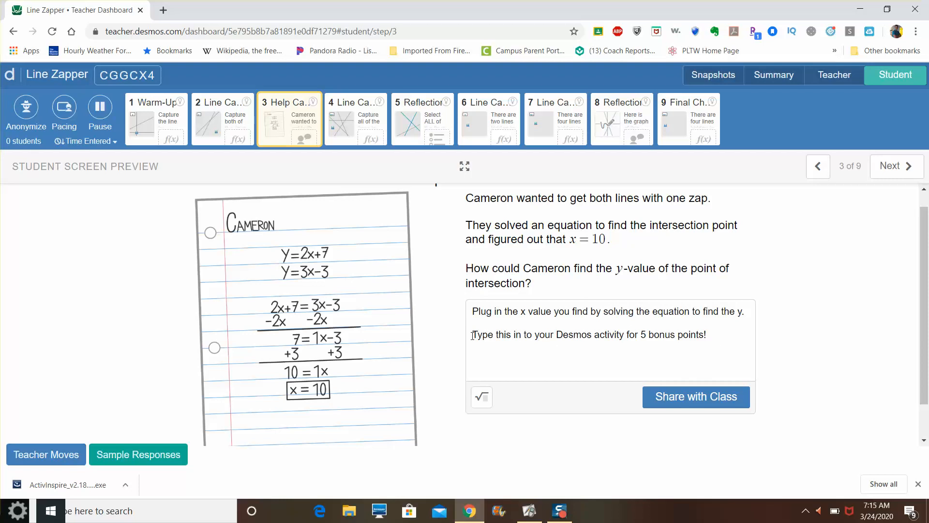
triple_click(588, 335)
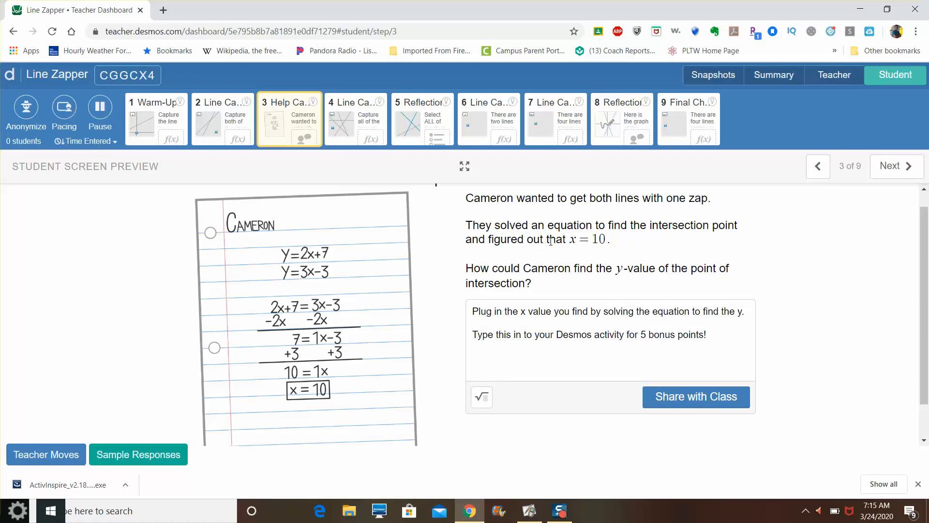
mouse_move(261, 378)
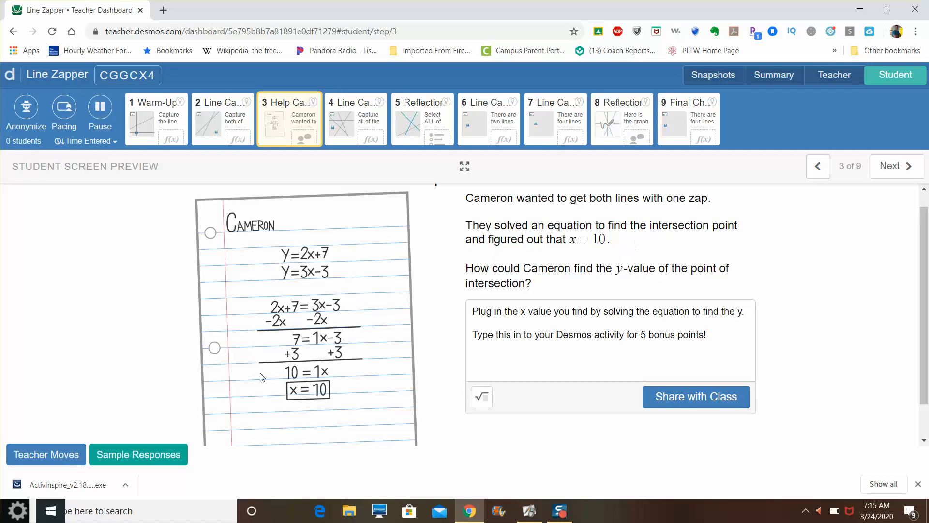
Step: On slide 2, change the ordered pair to (10,27) and zap it at the intersection
click(222, 119)
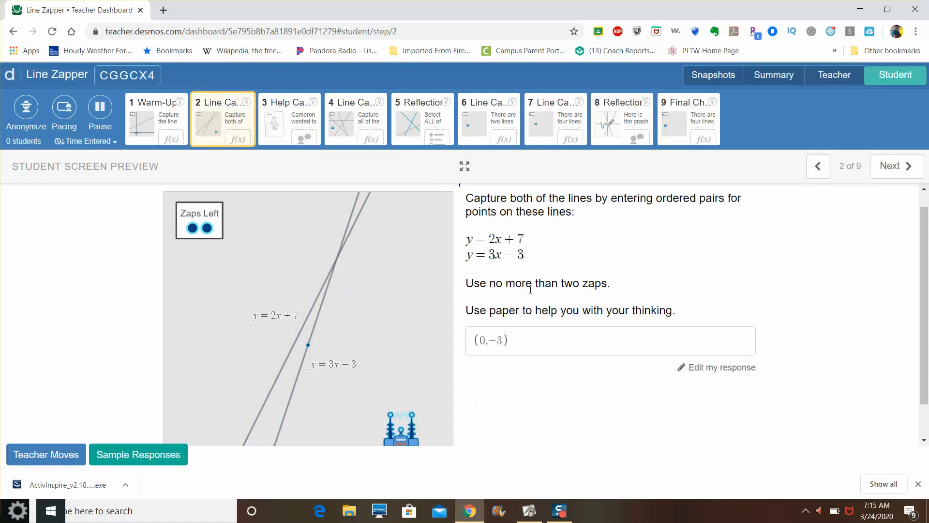
click(610, 340)
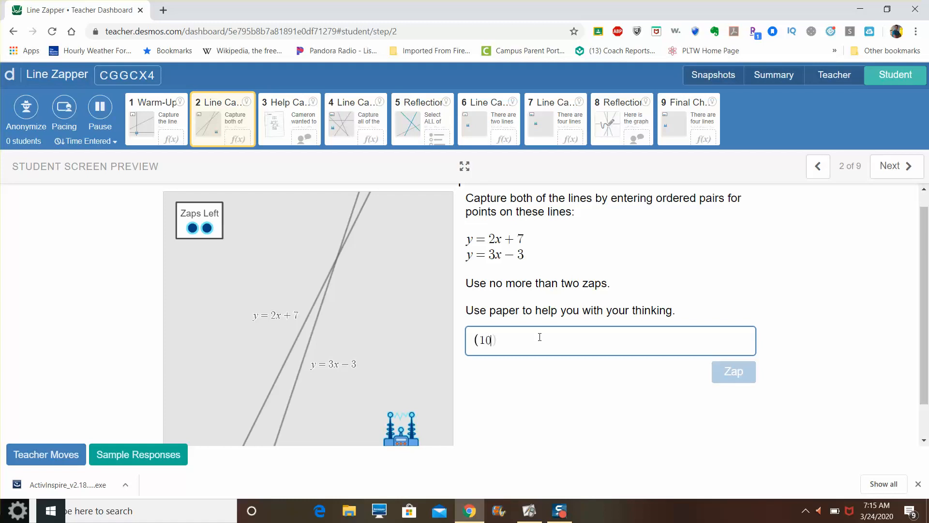
text(,27))
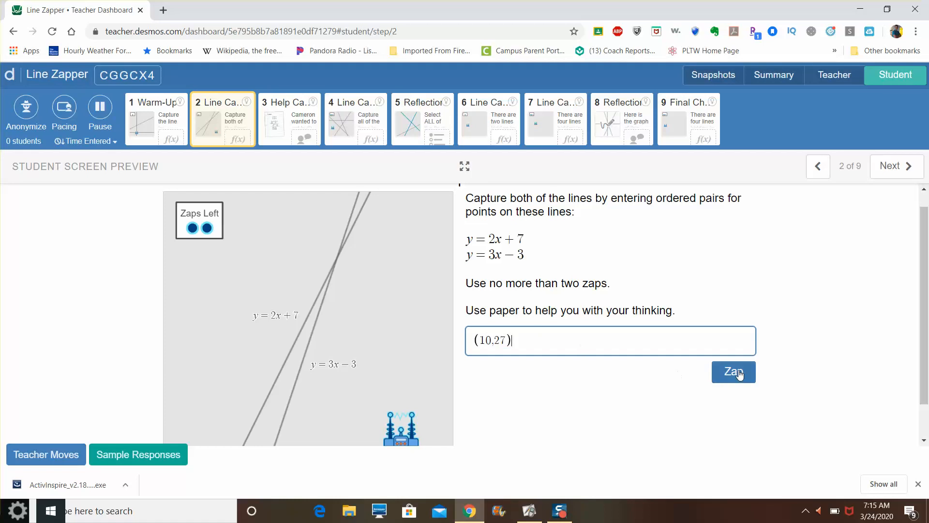
click(734, 372)
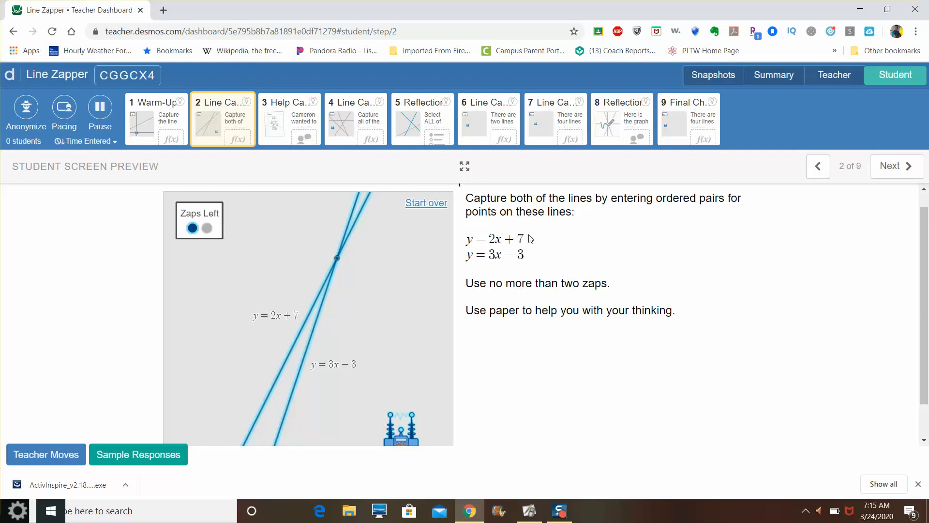
mouse_move(508, 268)
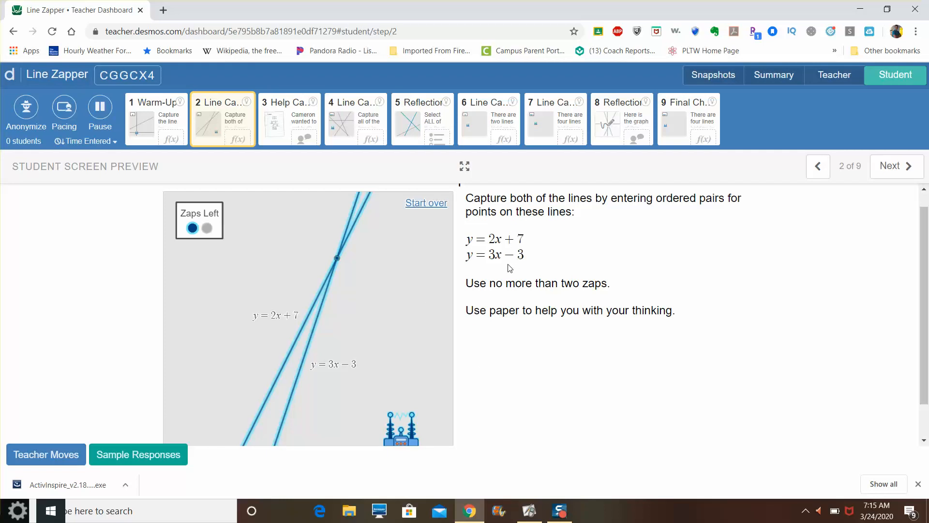
Step: Return to slide 3, Help Cameron, in the slide strip
click(290, 119)
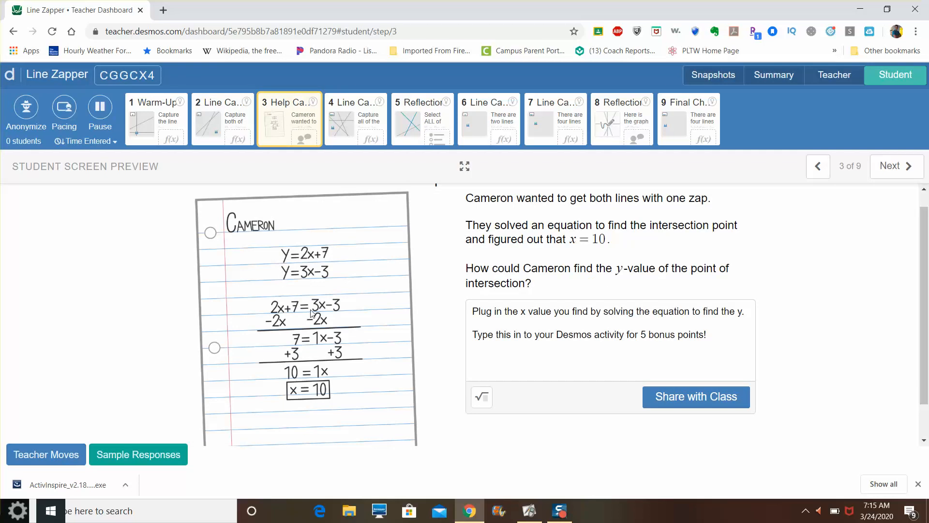
mouse_move(562, 244)
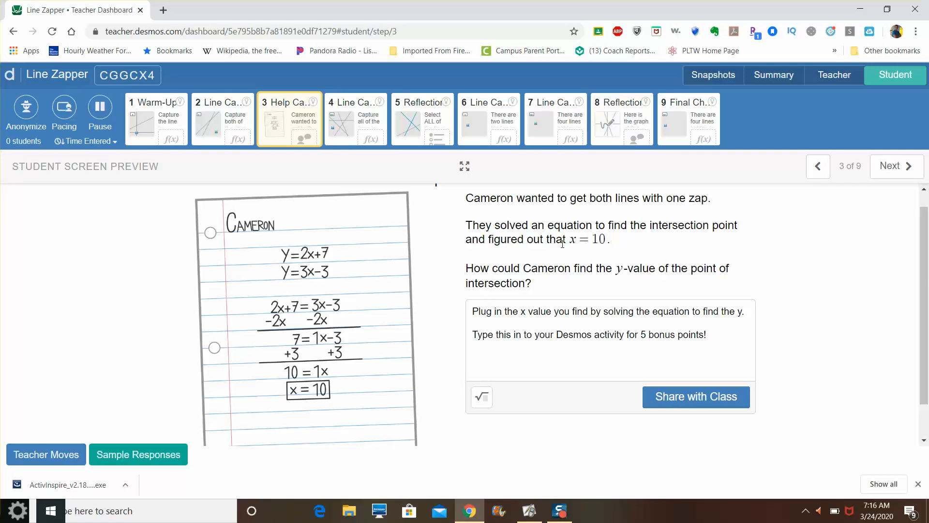
mouse_move(732, 302)
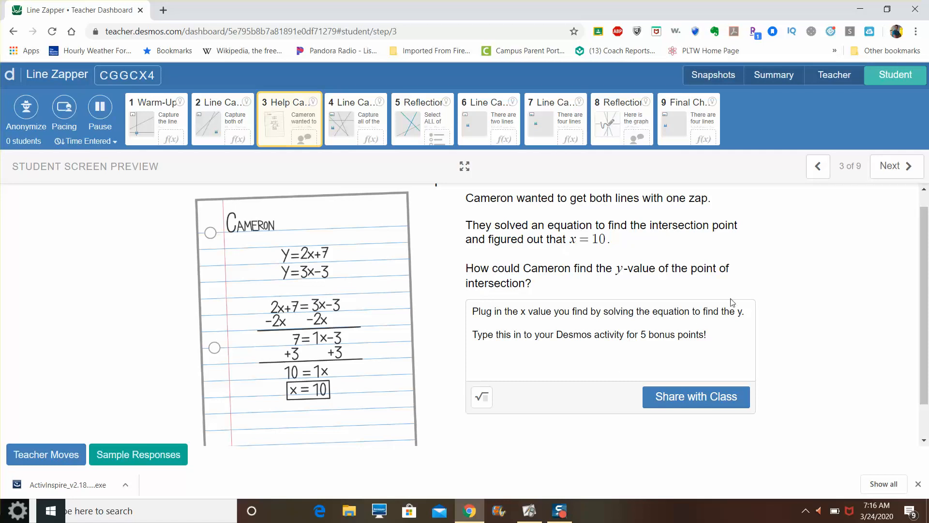